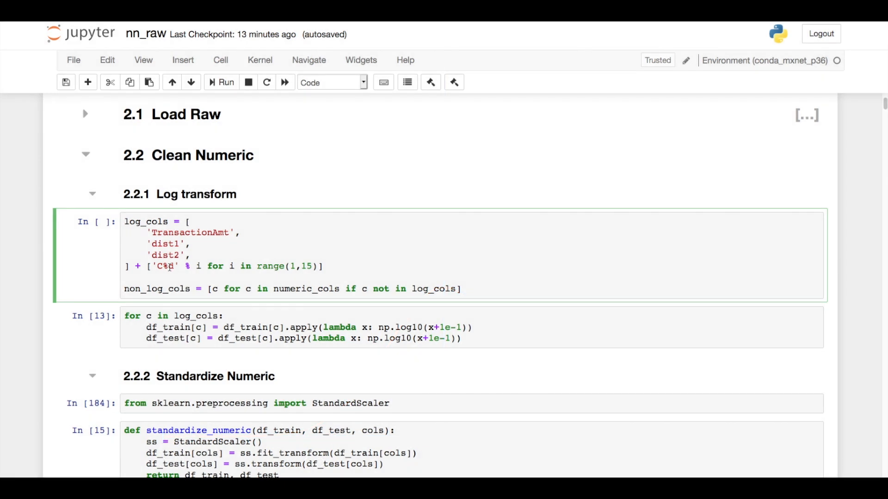
Step: Scroll through the RawTransactionEmbed class definition toward its forward pass
scroll("down", 3)
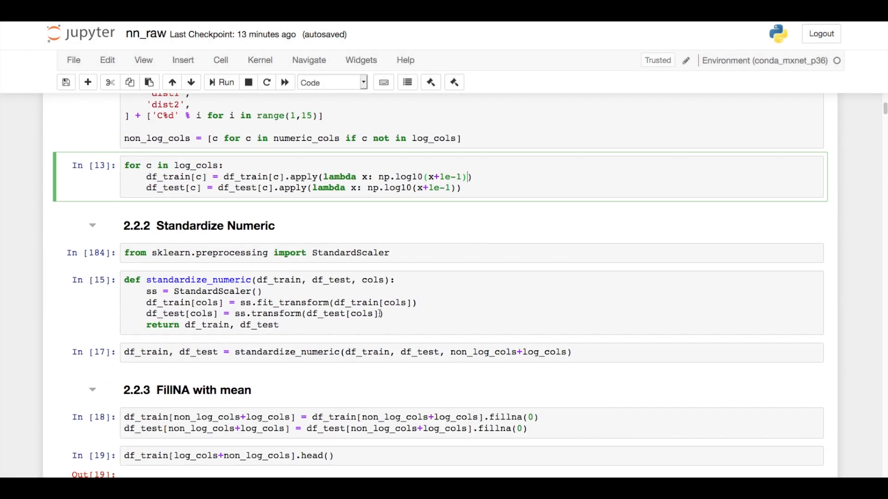
scroll("down", 3)
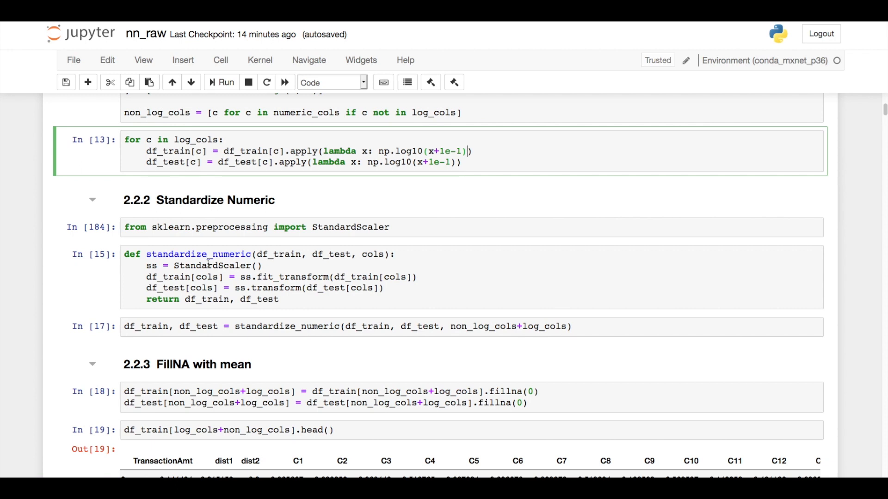
scroll("down", 3)
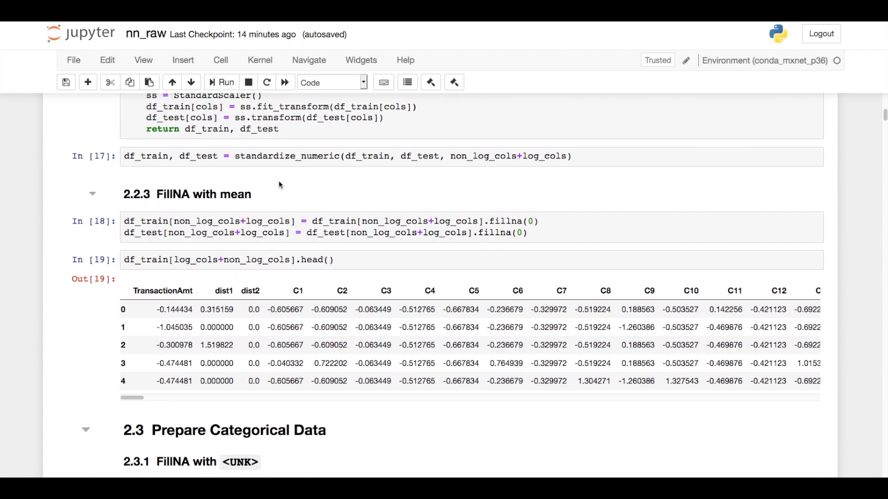
scroll("down", 3)
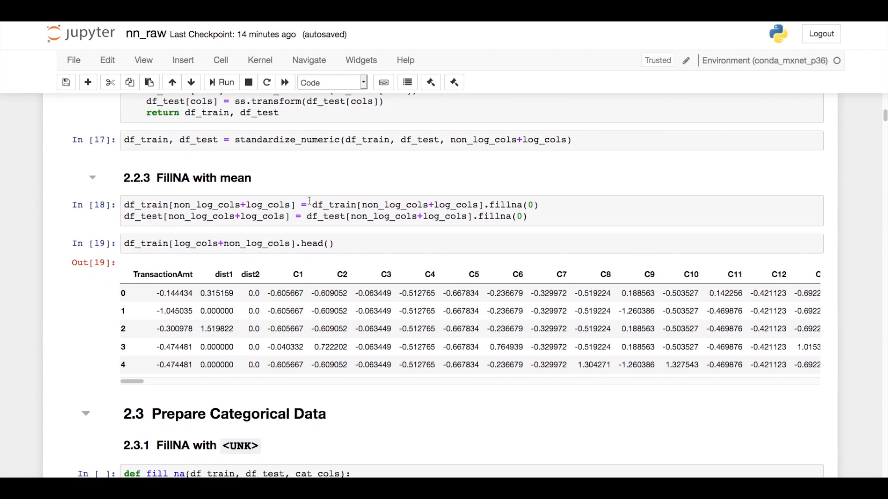
mouse_move(495, 200)
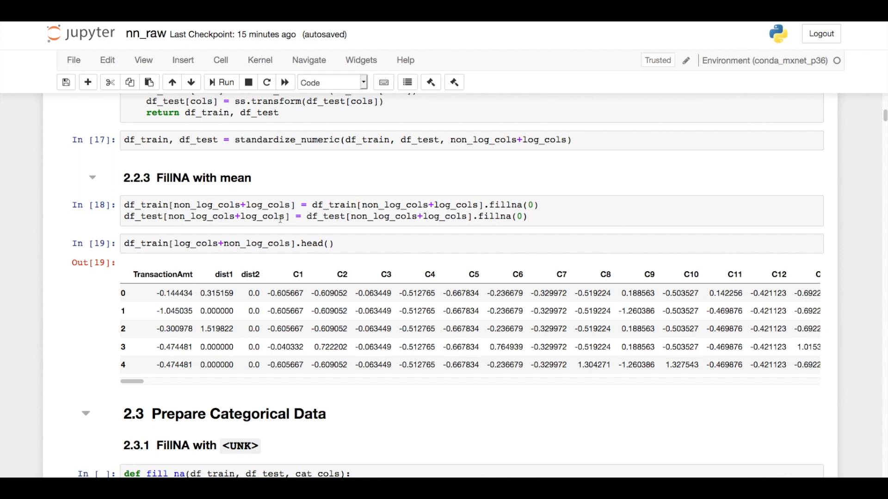
scroll("down", 3)
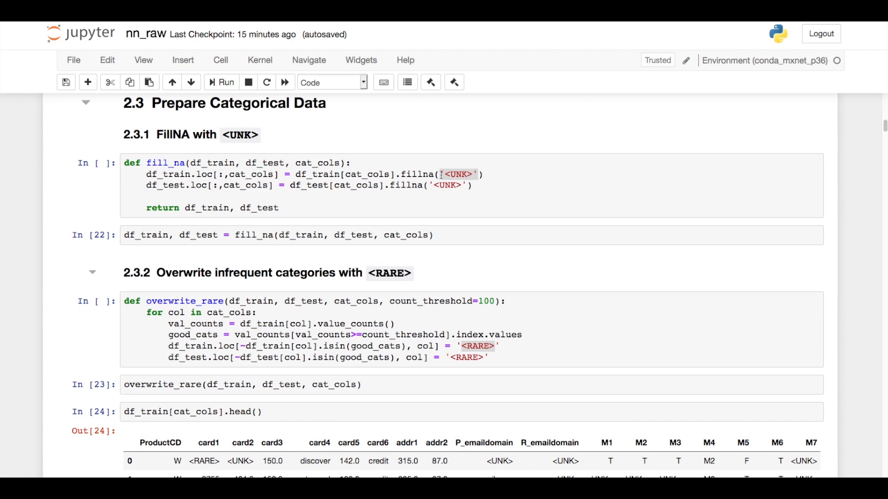
left_click(458, 174)
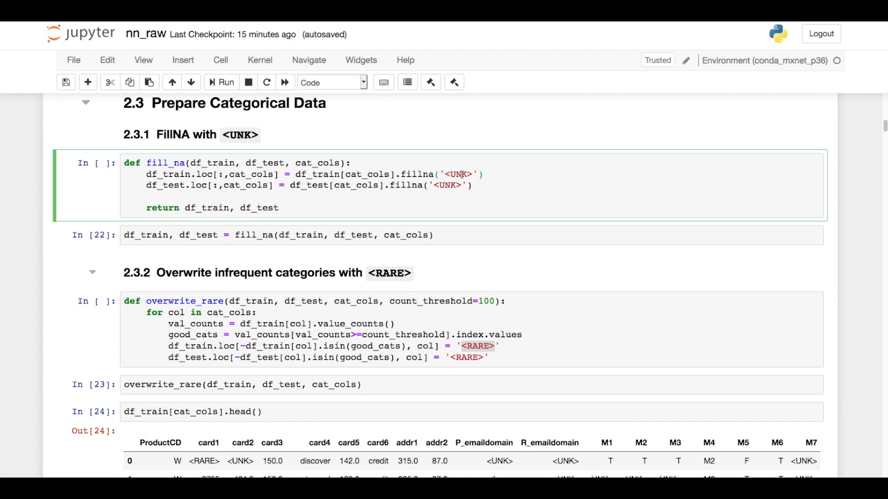
scroll("down", 3)
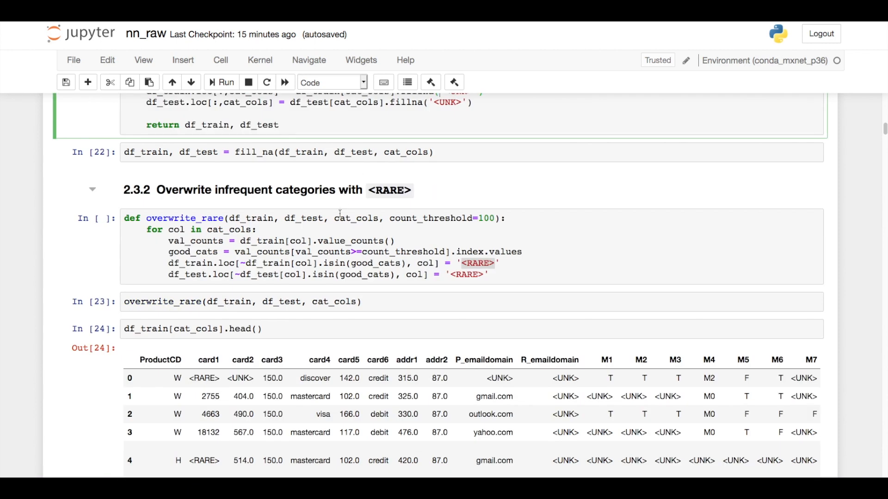
mouse_move(482, 230)
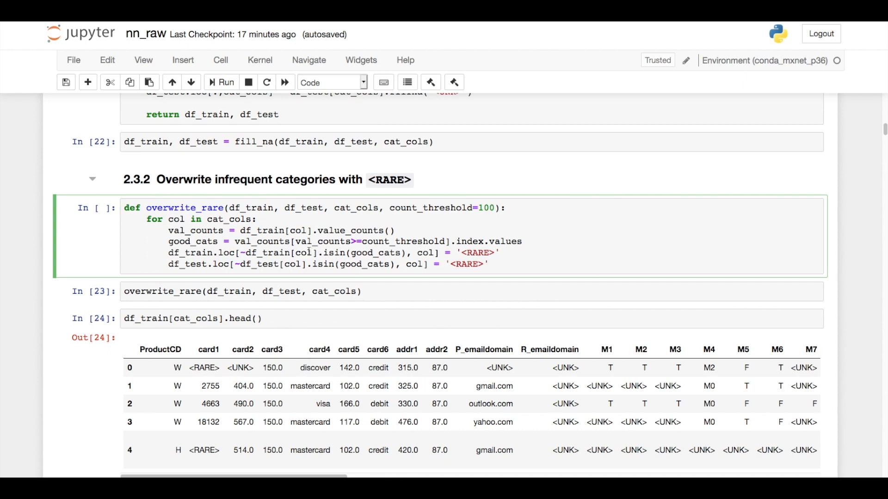
mouse_move(259, 337)
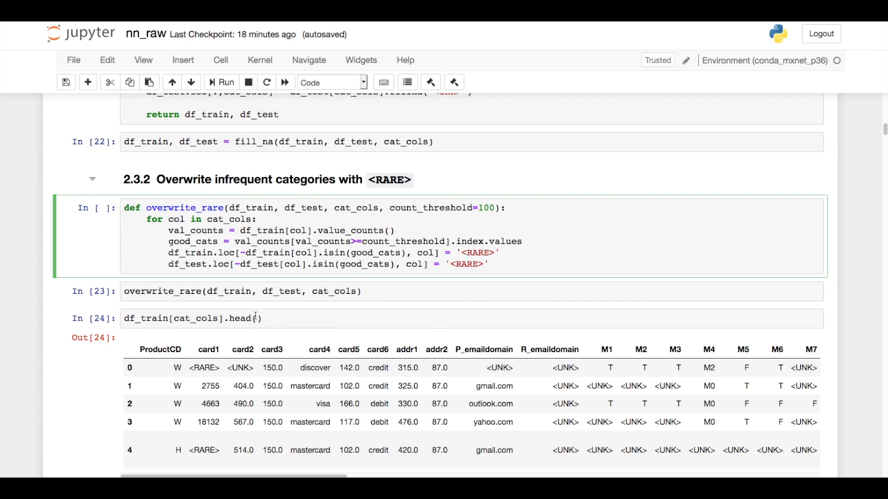
scroll("down", 3)
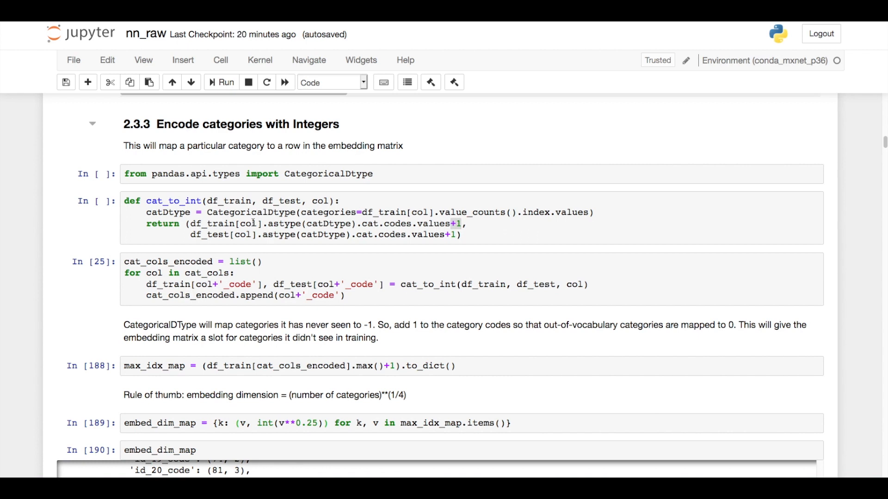
scroll("down", 3)
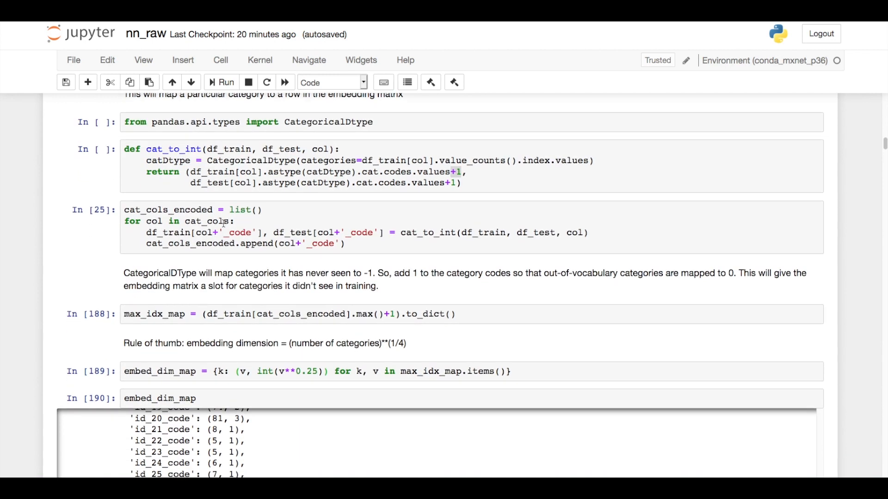
mouse_move(219, 237)
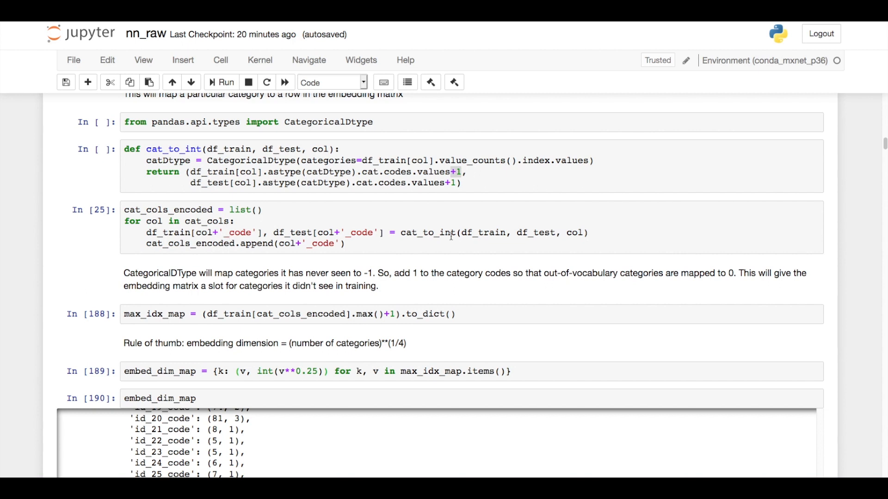
mouse_move(239, 221)
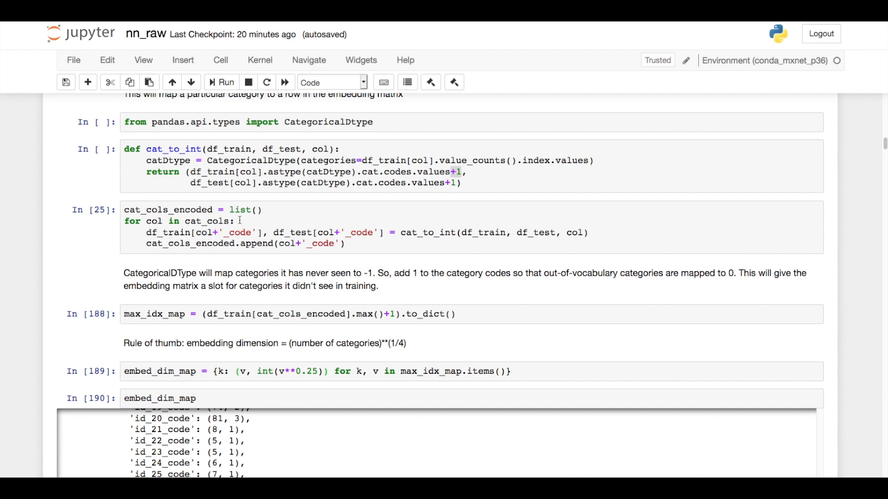
Step: Bring the hybrid_forward method into view, concatenating embeddings with numeric columns and applying dropout
scroll("up", 3)
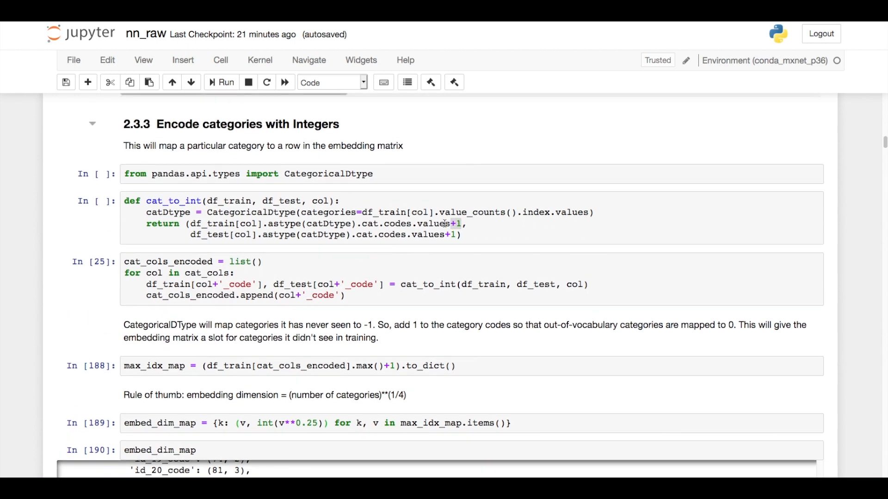
left_click(453, 222)
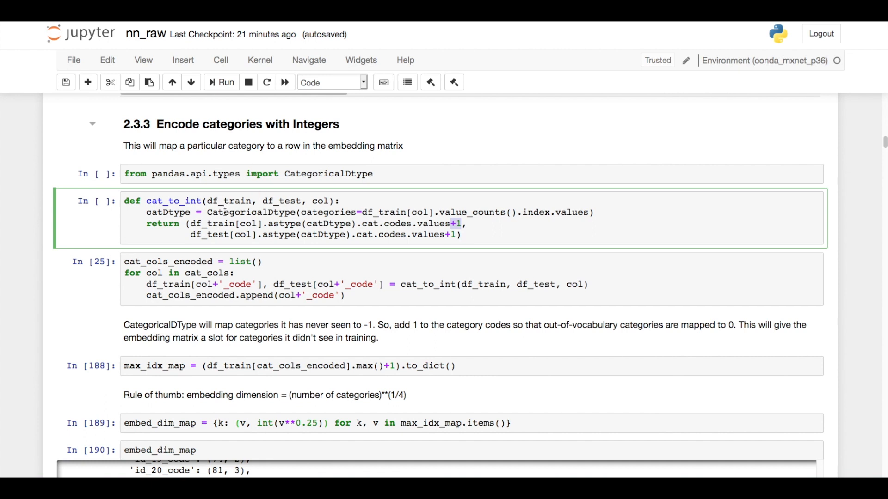
mouse_move(296, 212)
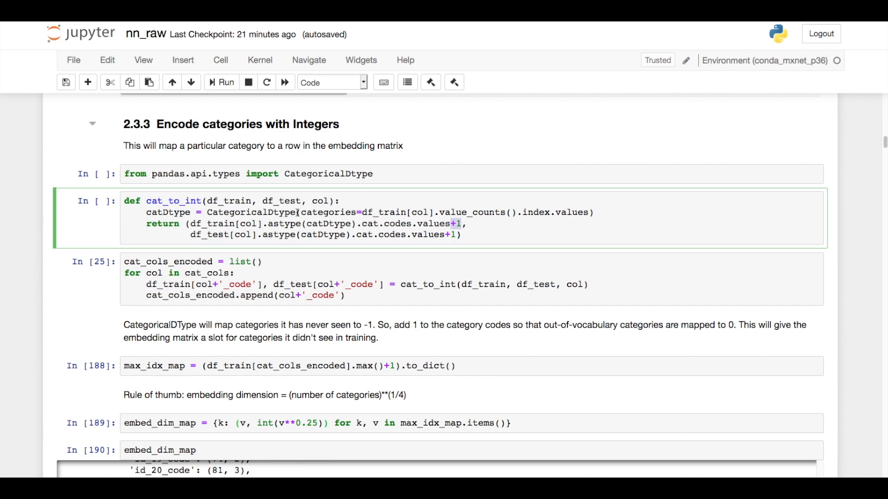
scroll("down", 3)
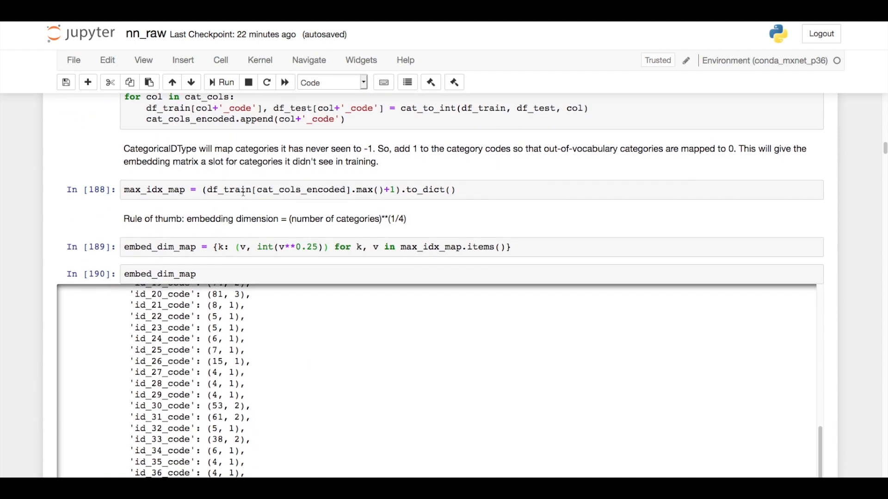
scroll("down", 3)
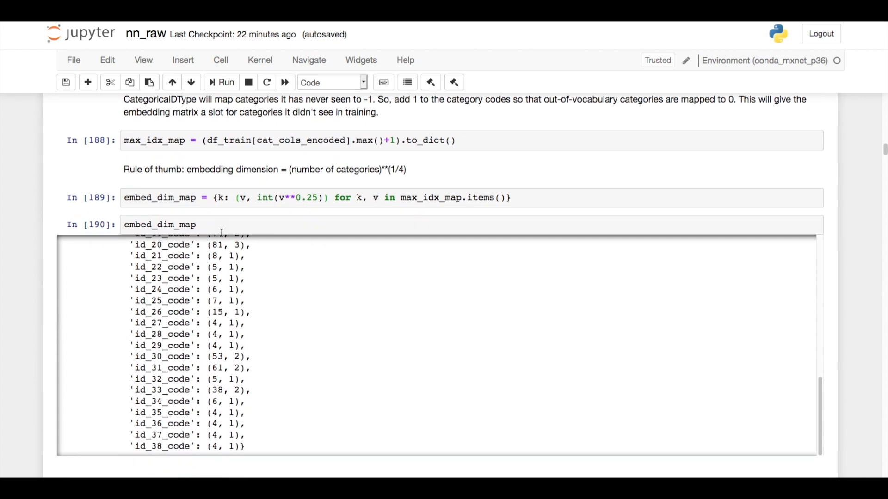
scroll("down", 3)
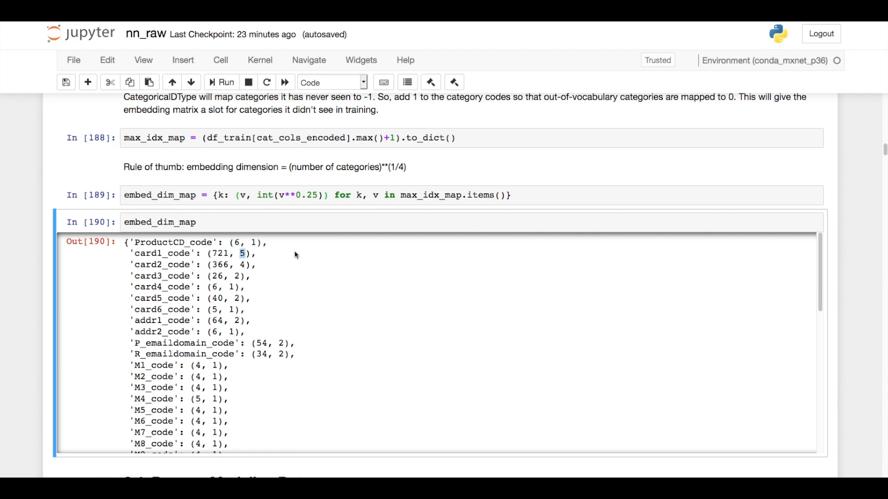
scroll("down", 3)
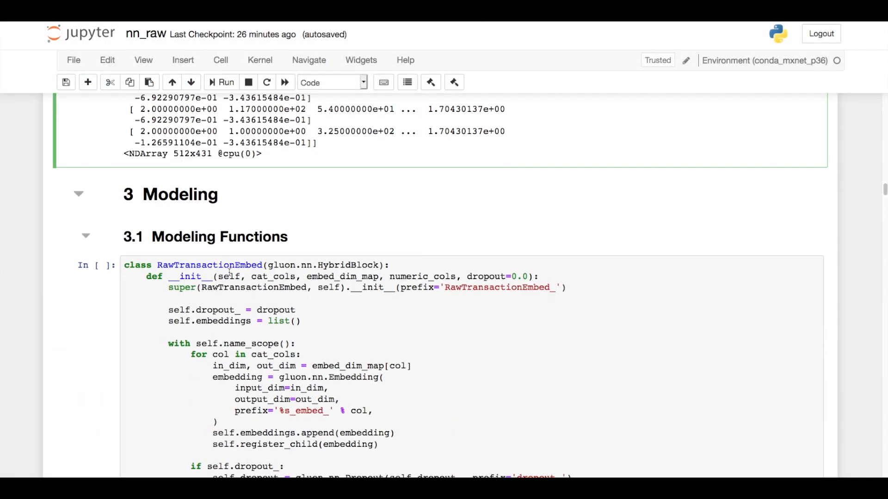
scroll("down", 3)
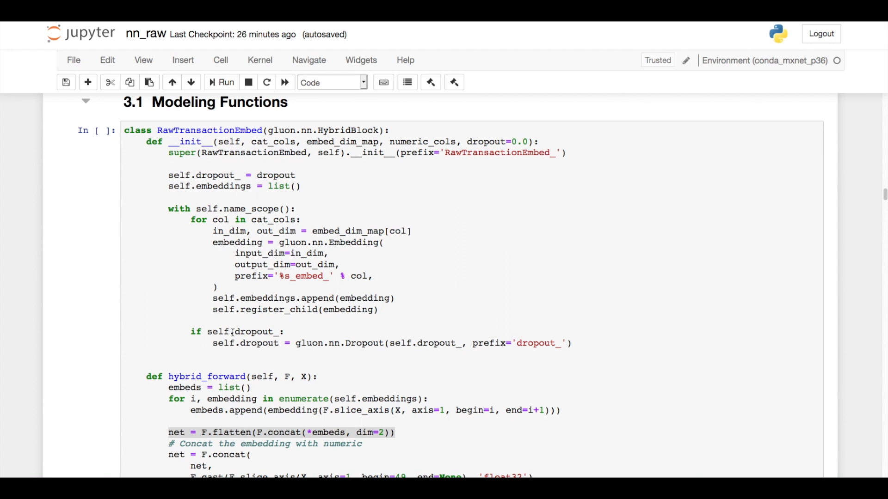
scroll("up", 3)
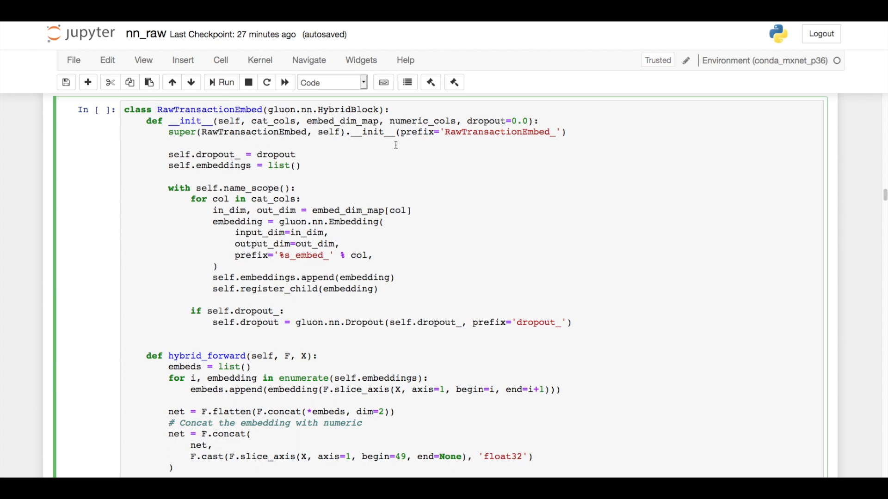
mouse_move(229, 231)
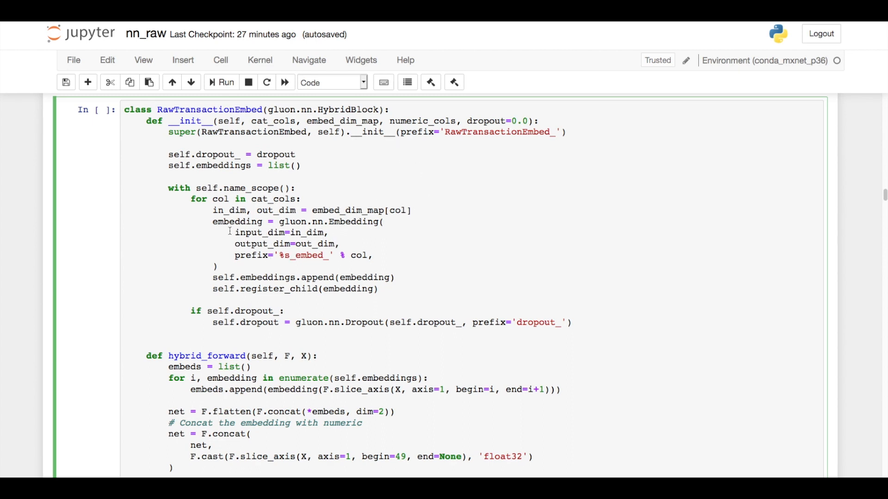
scroll("down", 3)
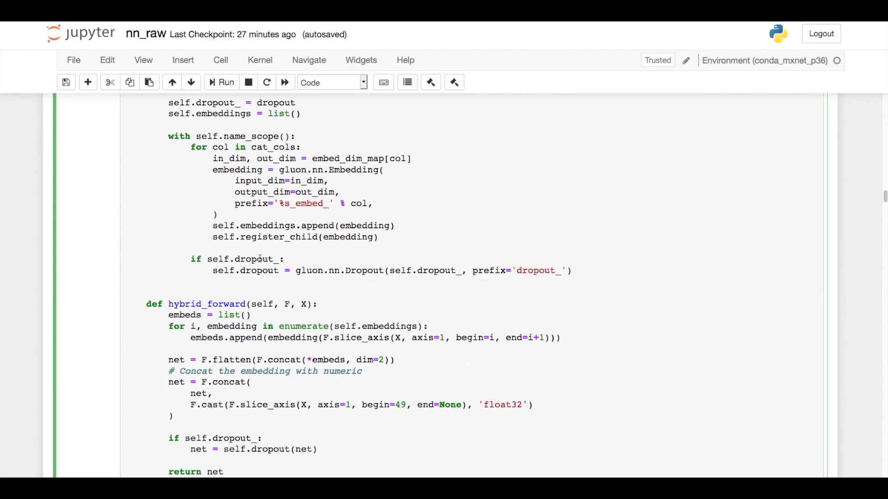
scroll("down", 3)
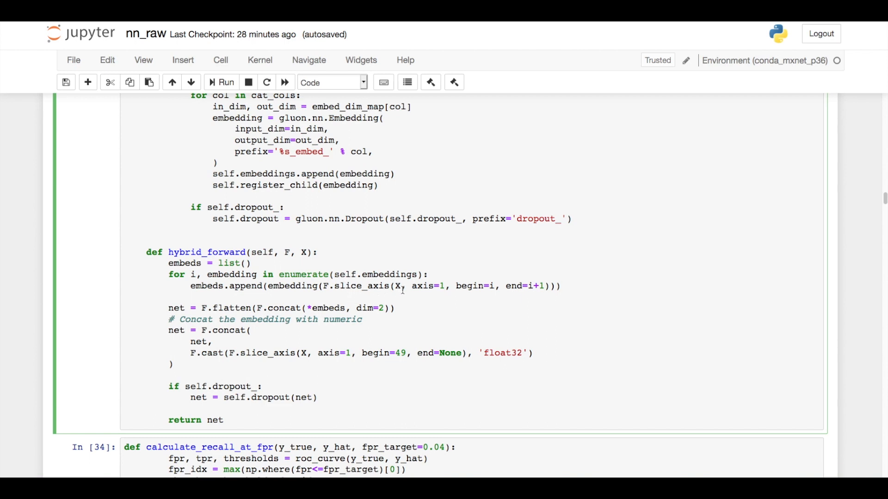
mouse_move(320, 286)
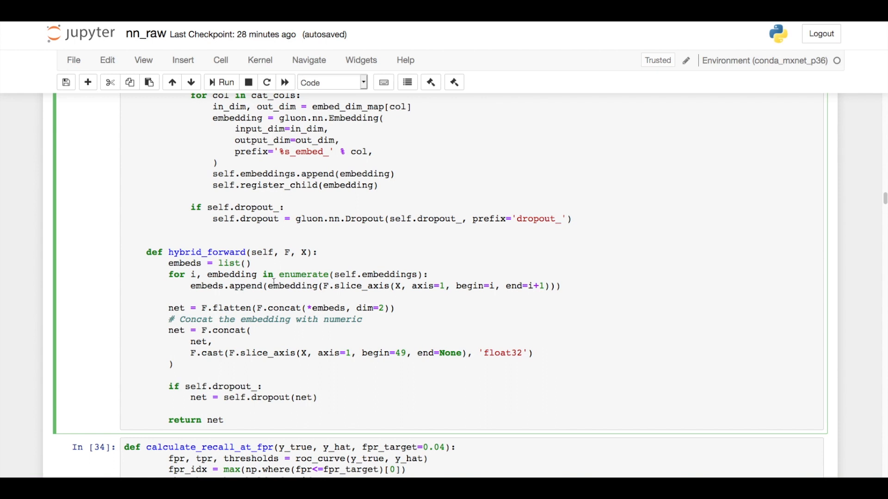
mouse_move(243, 282)
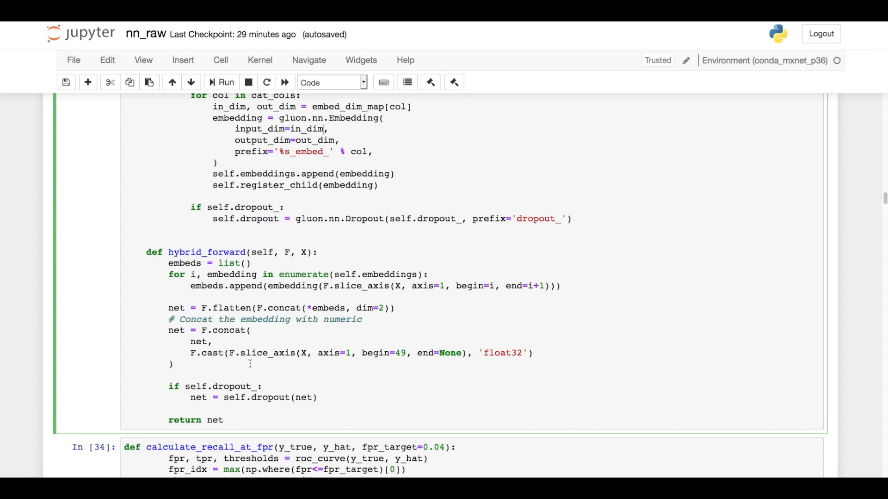
scroll("down", 3)
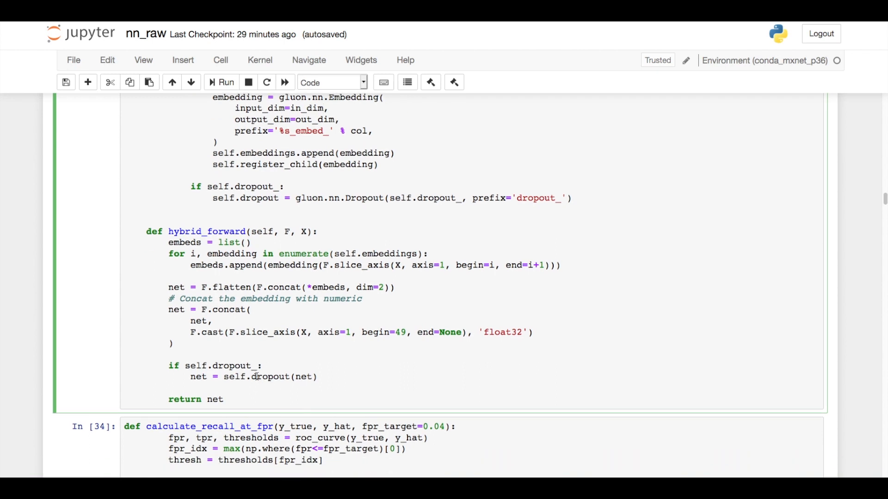
Step: Scroll to the net_raw HybridSequential cell and the top of its plot_network graph
scroll("down", 3)
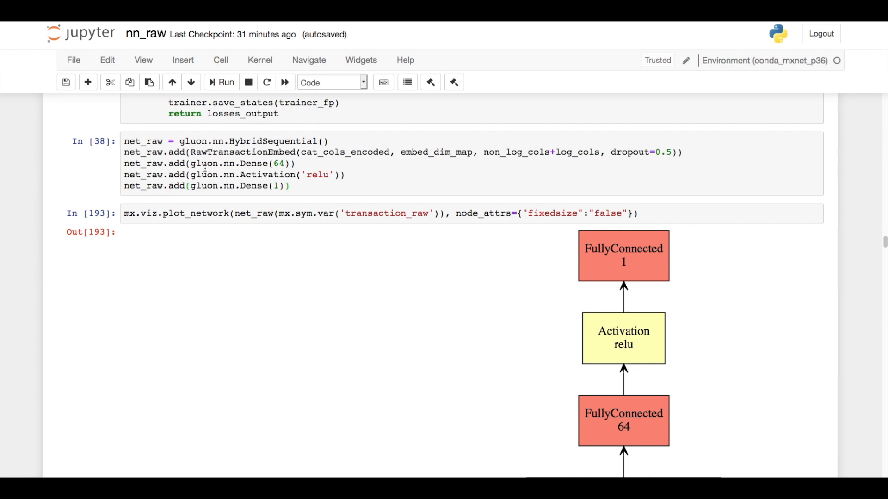
Step: Scroll through the rendered network graph down to section 3.2 Model Training
scroll("down", 3)
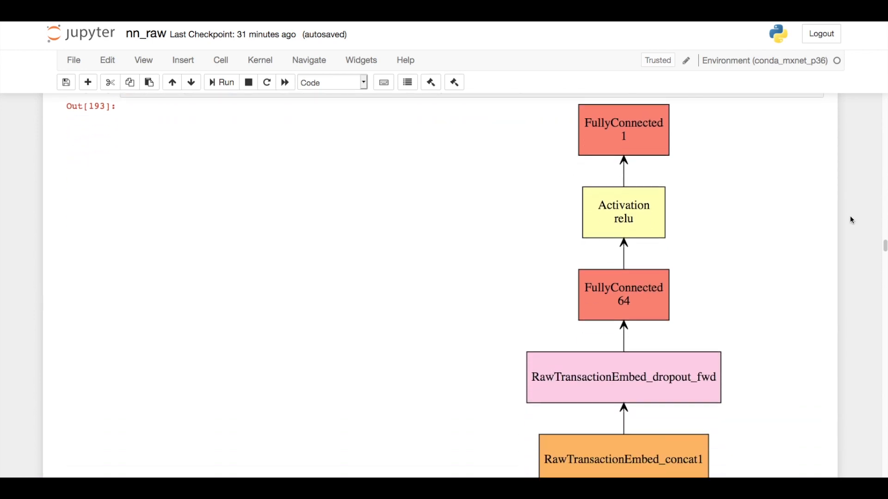
scroll("down", 3)
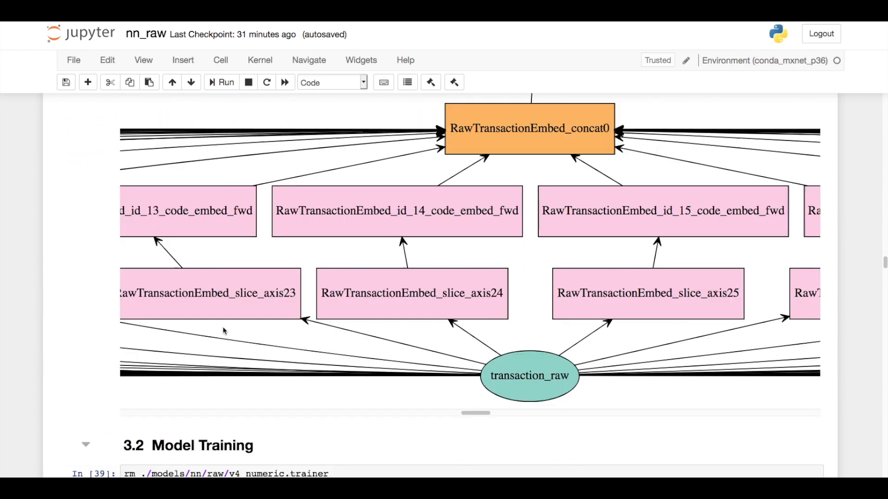
mouse_move(421, 306)
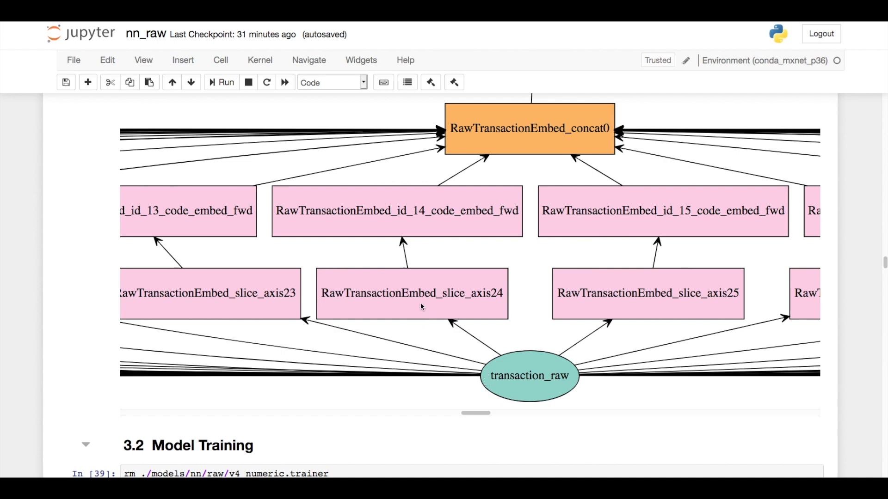
mouse_move(498, 299)
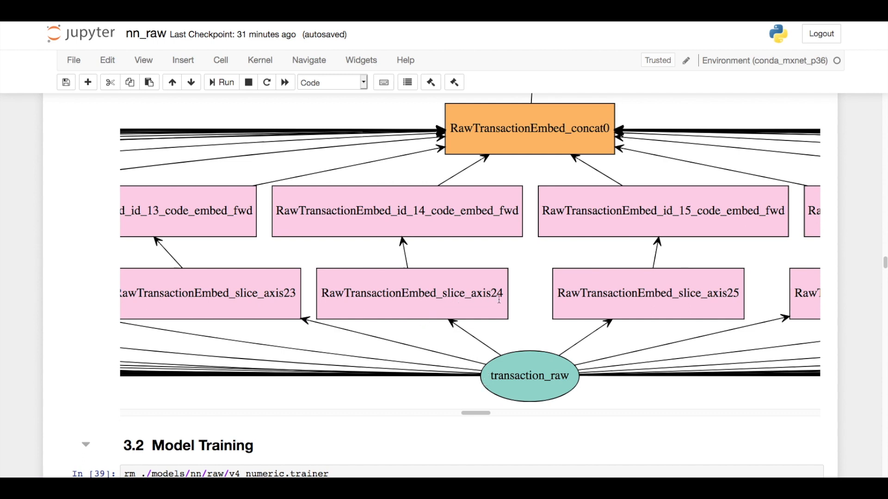
mouse_move(385, 222)
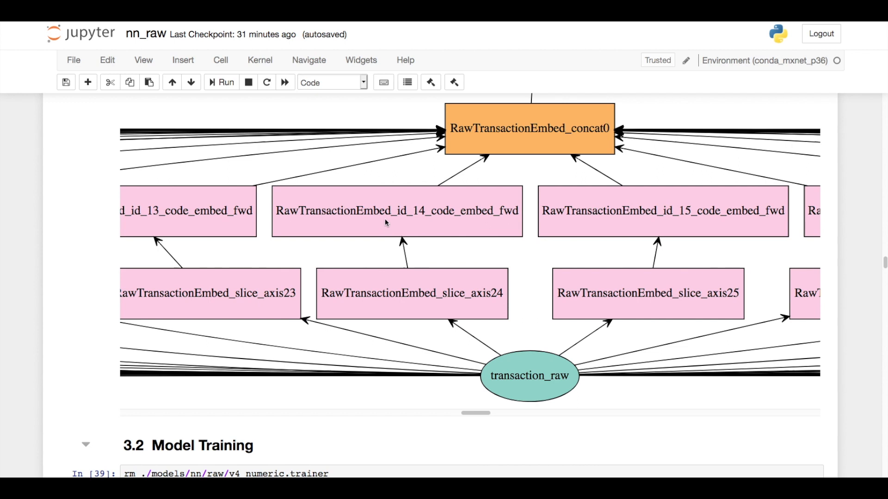
mouse_move(424, 216)
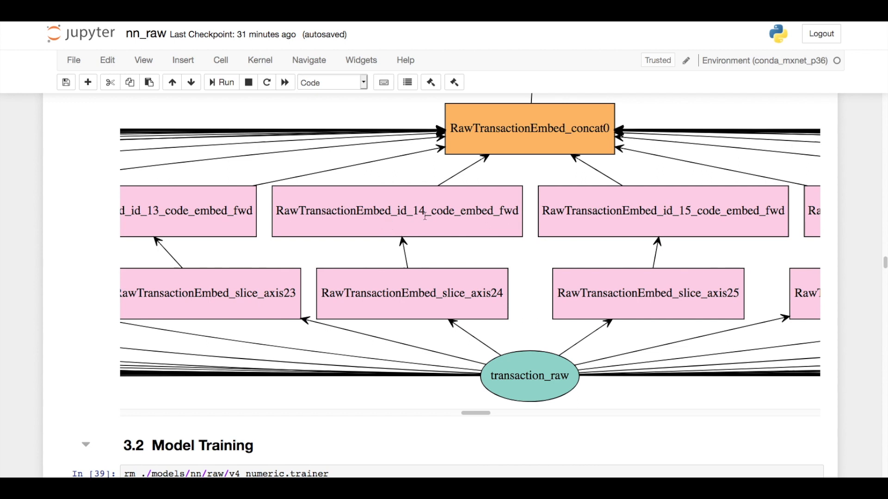
mouse_move(429, 223)
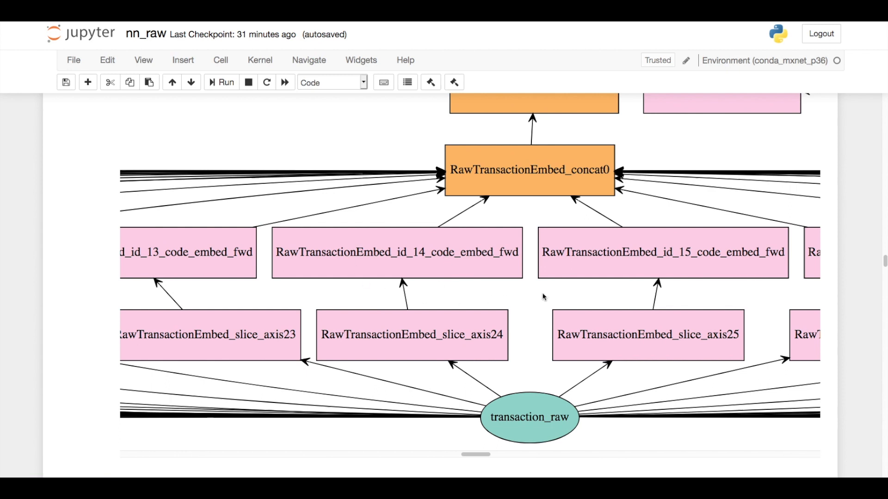
mouse_move(505, 187)
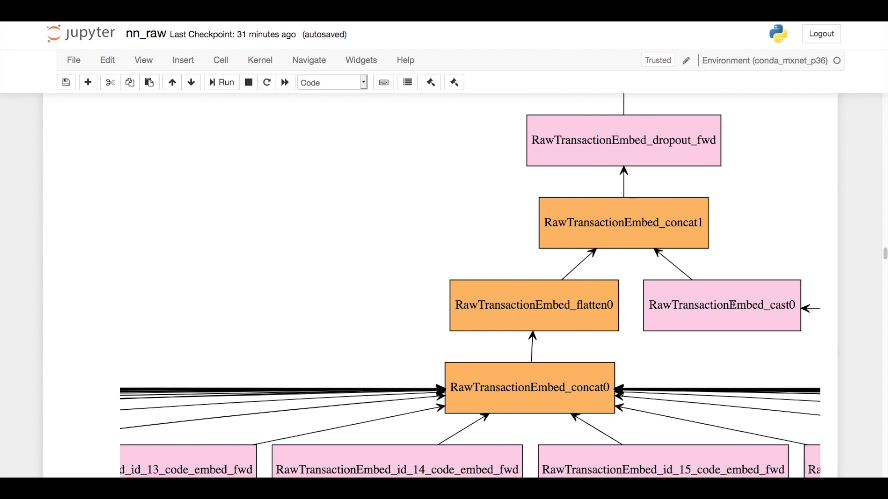
mouse_move(590, 267)
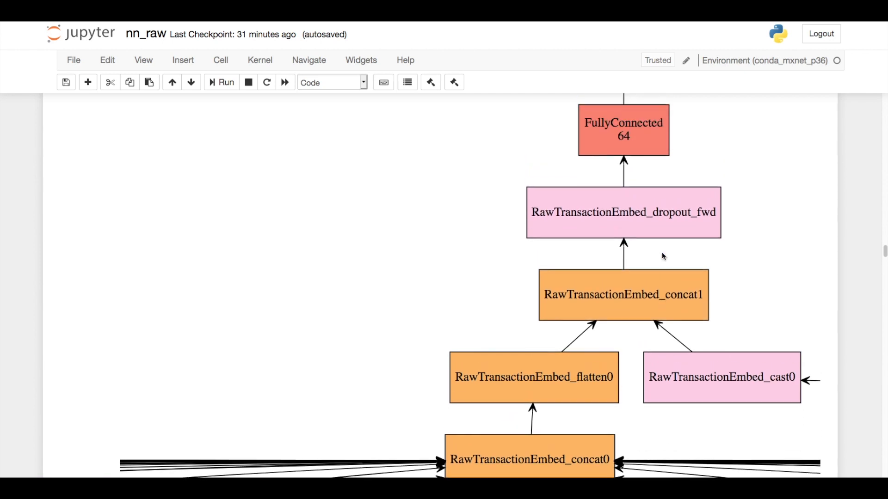
scroll("up", 3)
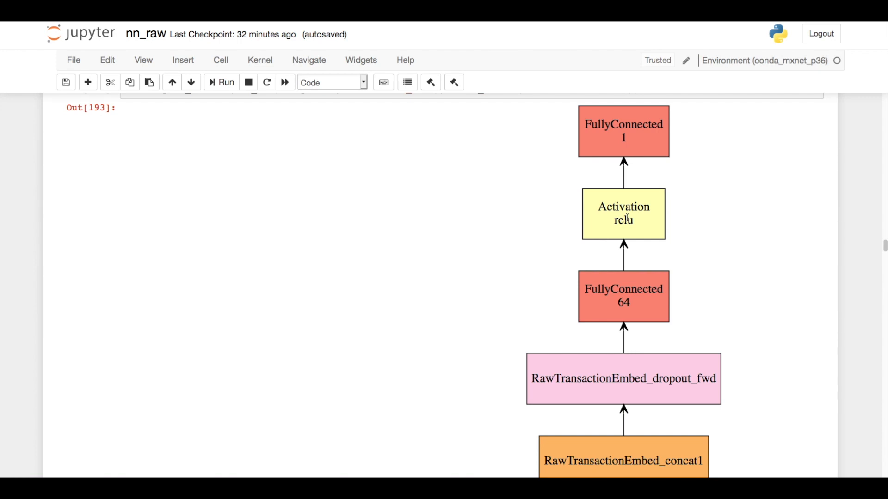
mouse_move(667, 158)
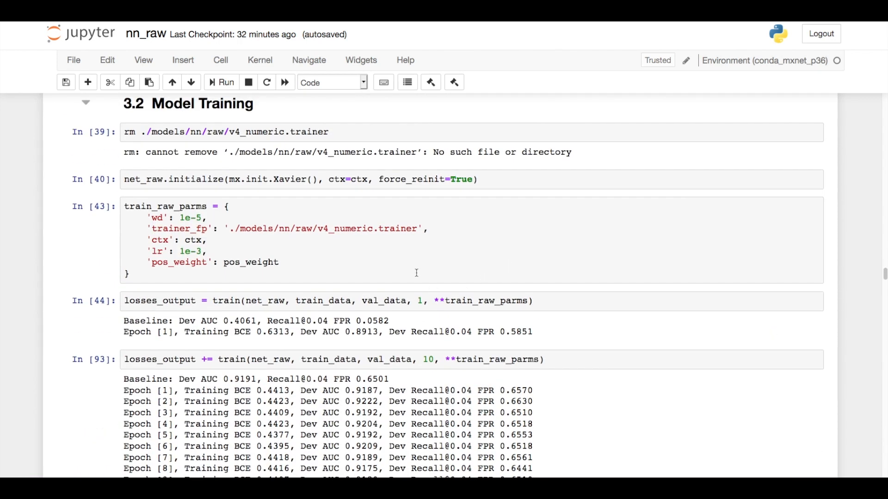
Step: Scroll past the ten-epoch training log and model export to the plot_losses cell
scroll("down", 3)
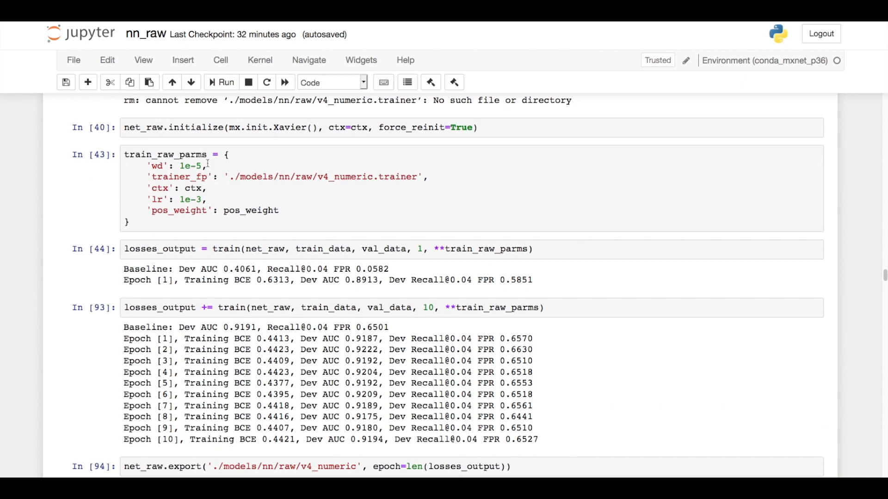
mouse_move(221, 184)
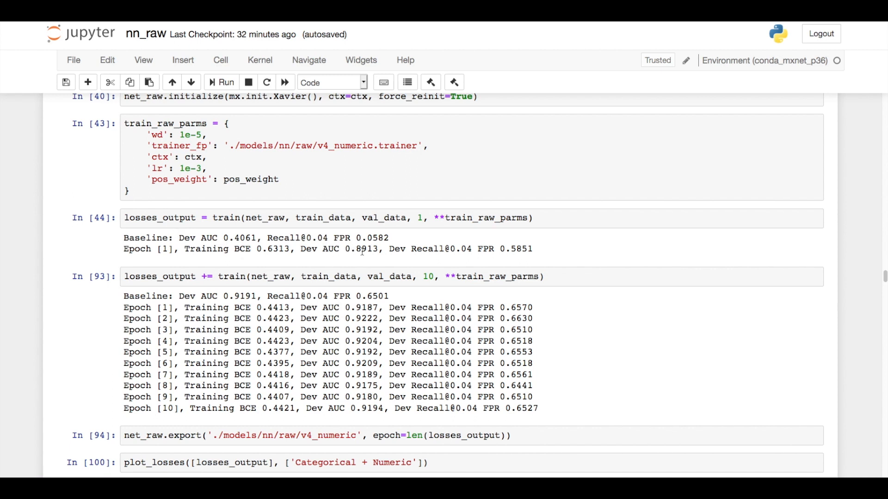
scroll("down", 3)
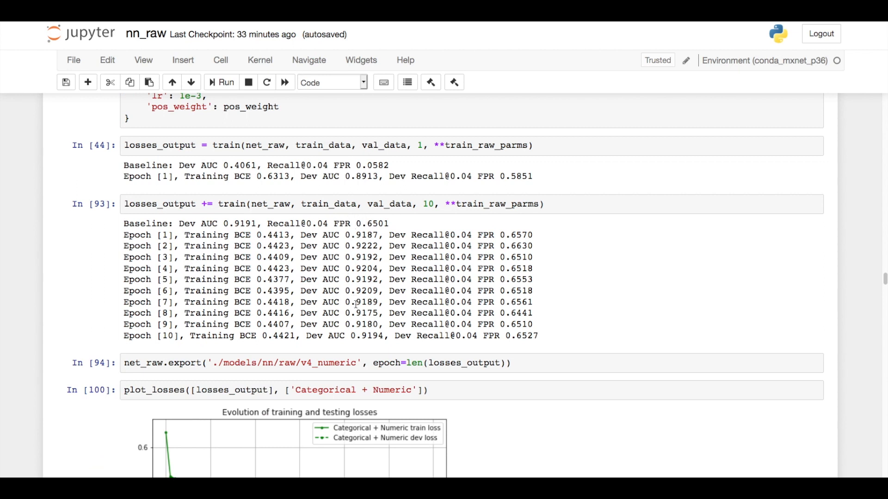
Step: Scroll to the In [99] plot_losses chart of dev loss over 60 epochs
scroll("down", 3)
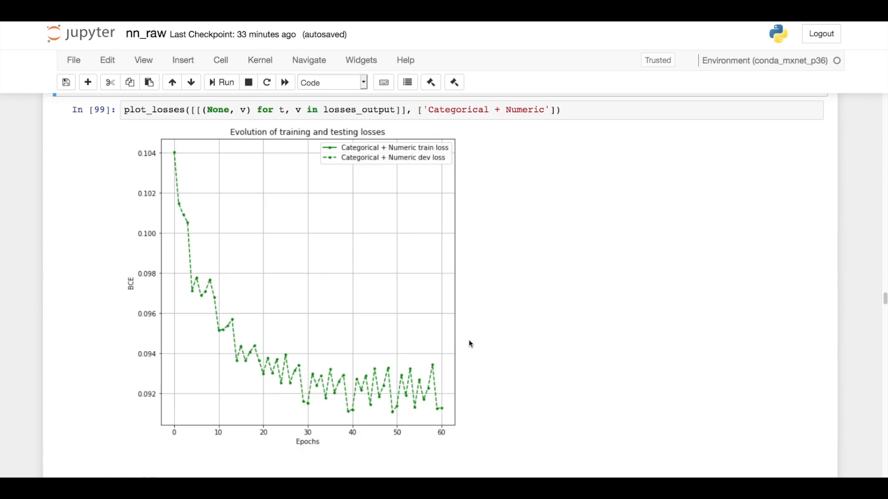
mouse_move(284, 330)
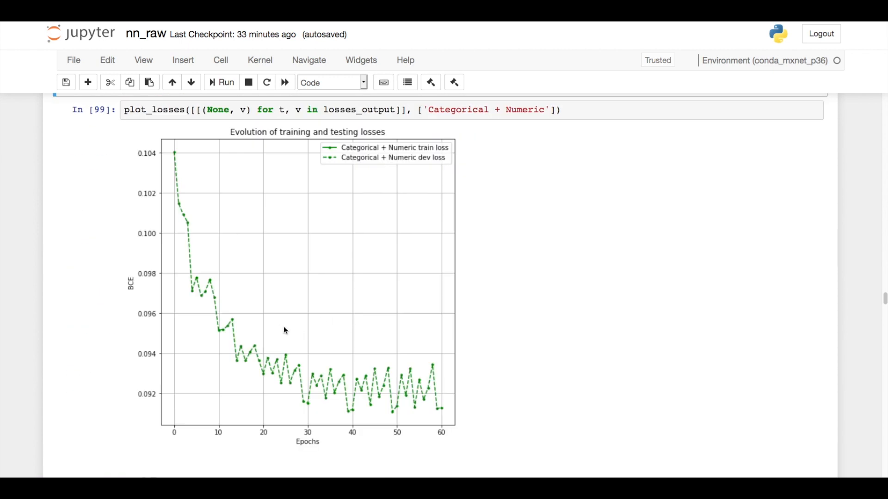
mouse_move(176, 157)
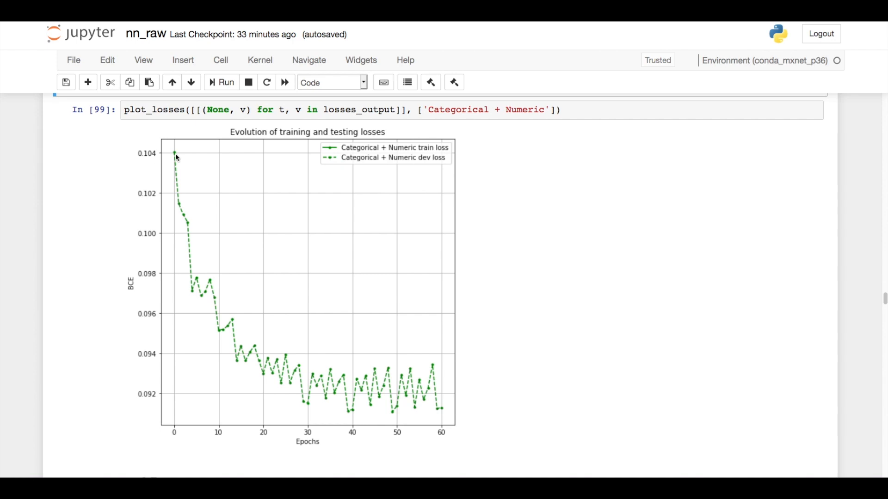
mouse_move(187, 221)
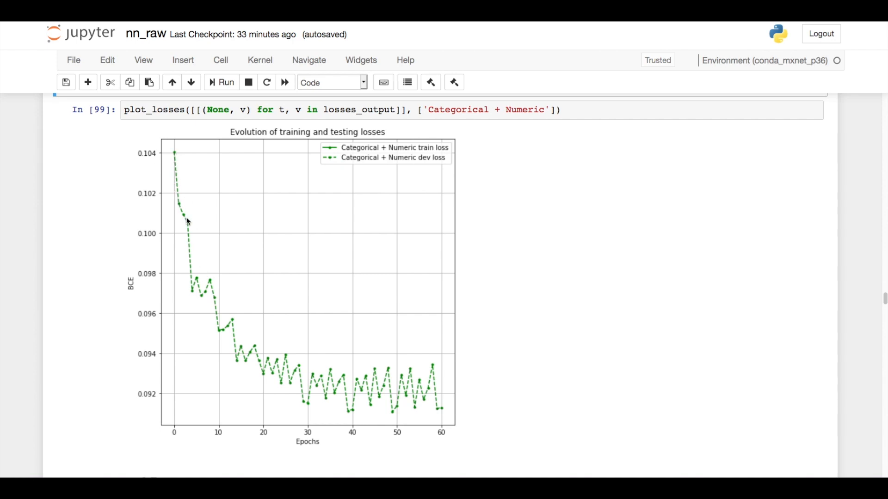
mouse_move(455, 403)
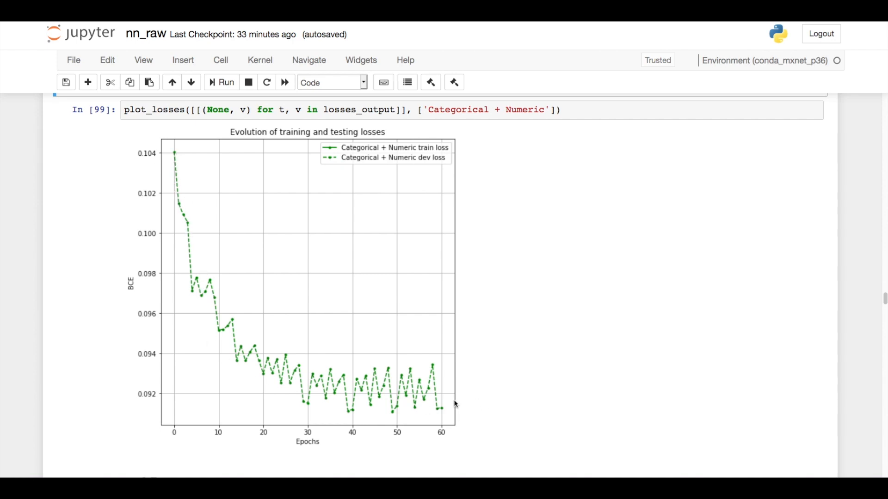
mouse_move(353, 402)
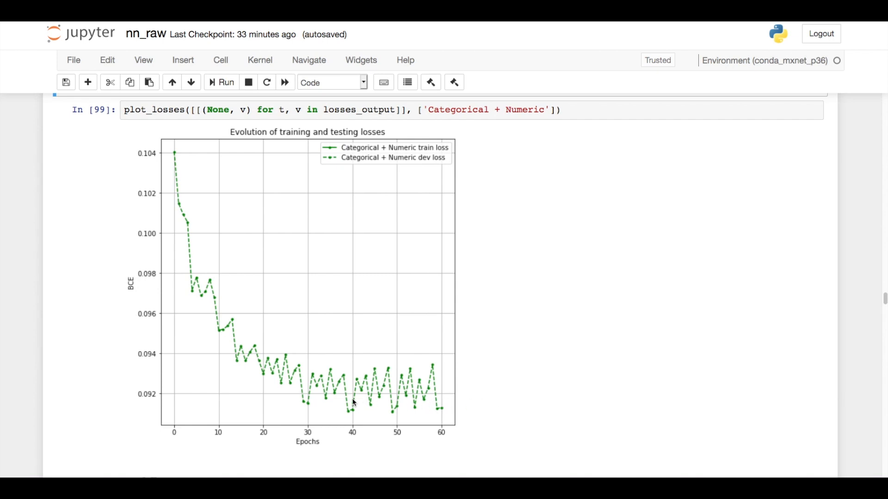
mouse_move(388, 401)
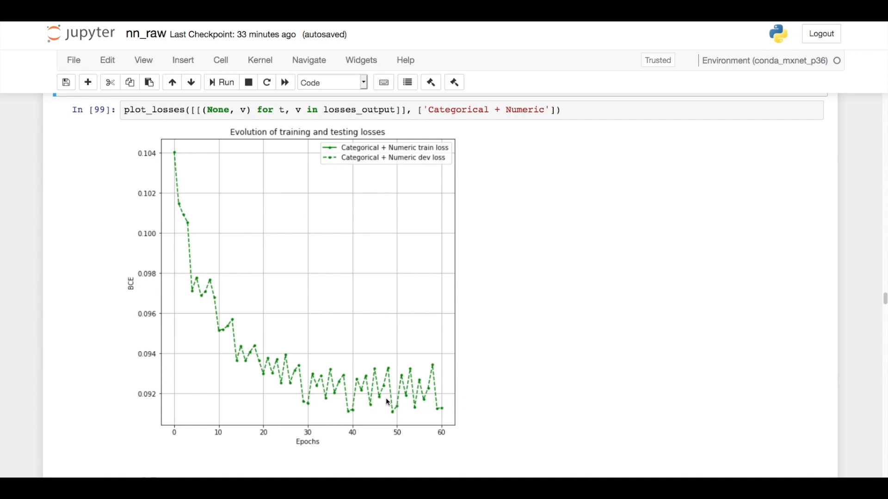
Step: Scroll to section 4.1 showing val_embeds.shape (29527, 451) and the TSNE projection plot
scroll("down", 3)
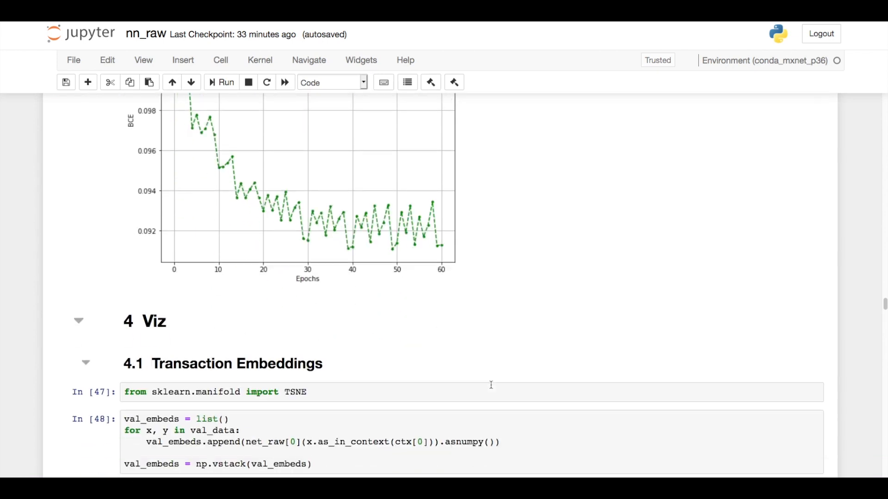
scroll("down", 3)
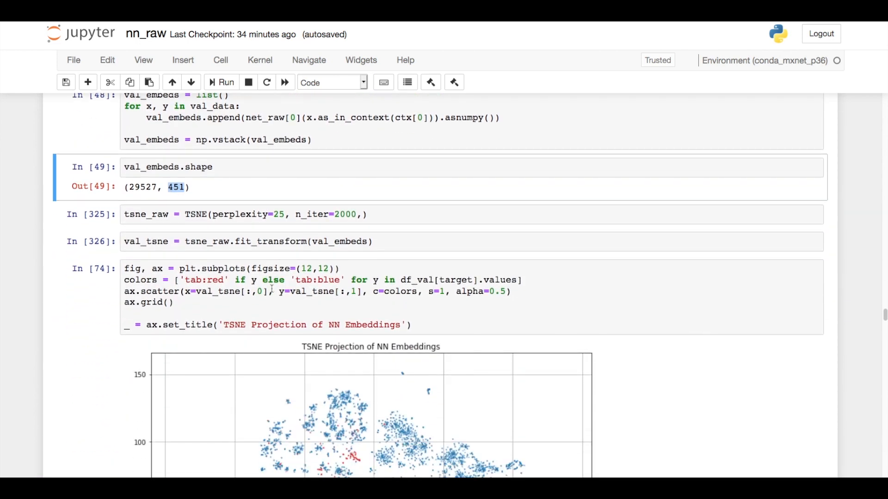
scroll("up", 3)
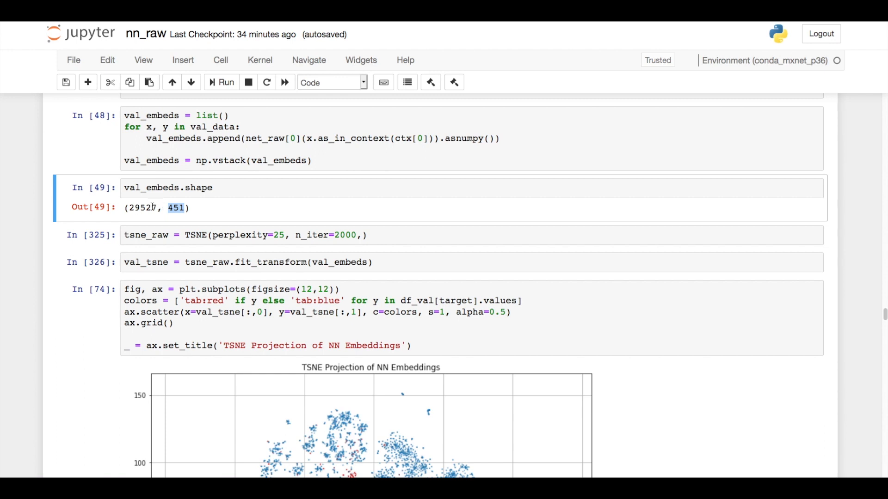
scroll("up", 3)
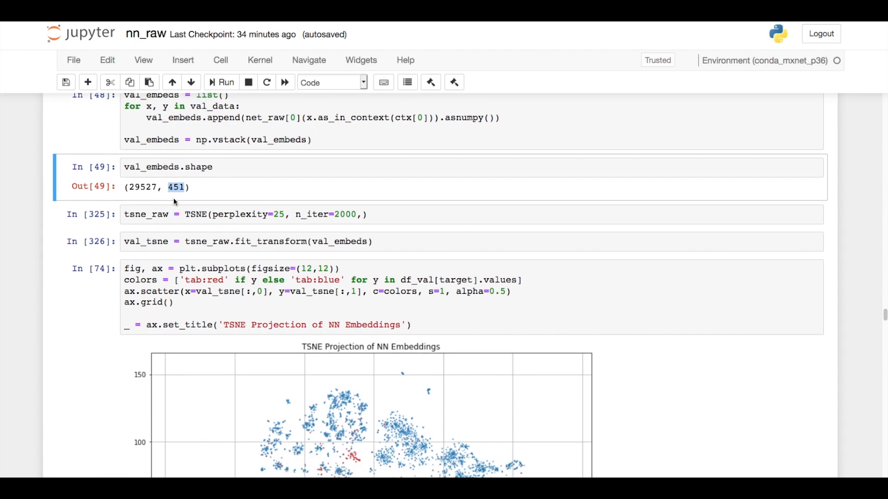
scroll("down", 3)
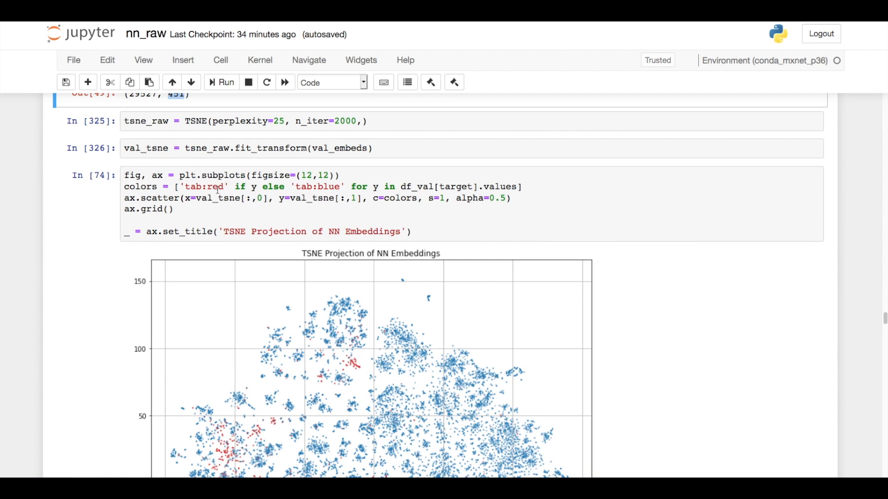
scroll("down", 3)
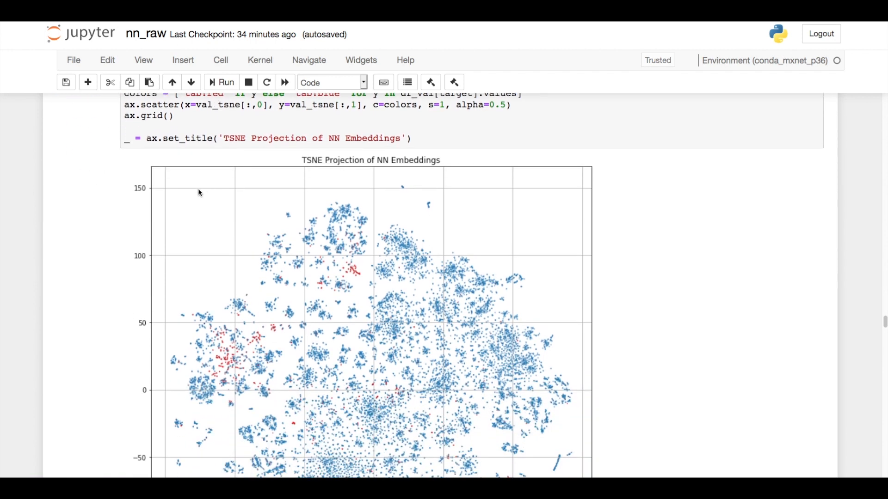
scroll("down", 3)
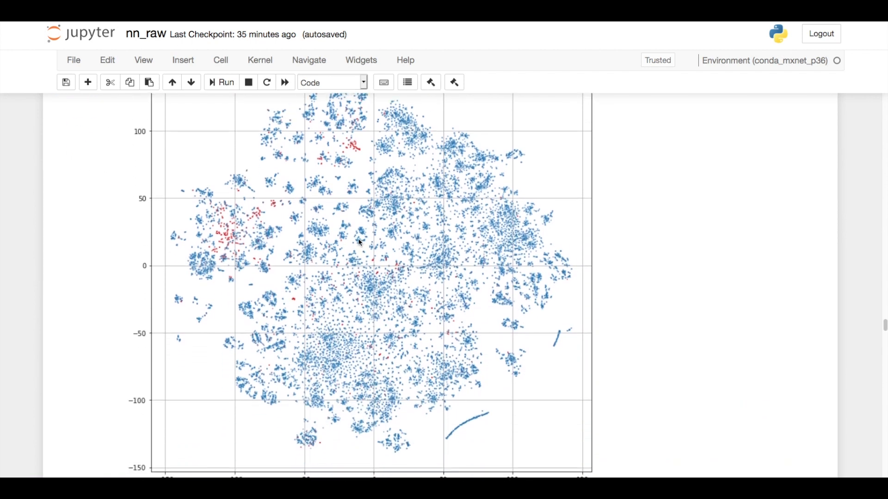
mouse_move(267, 293)
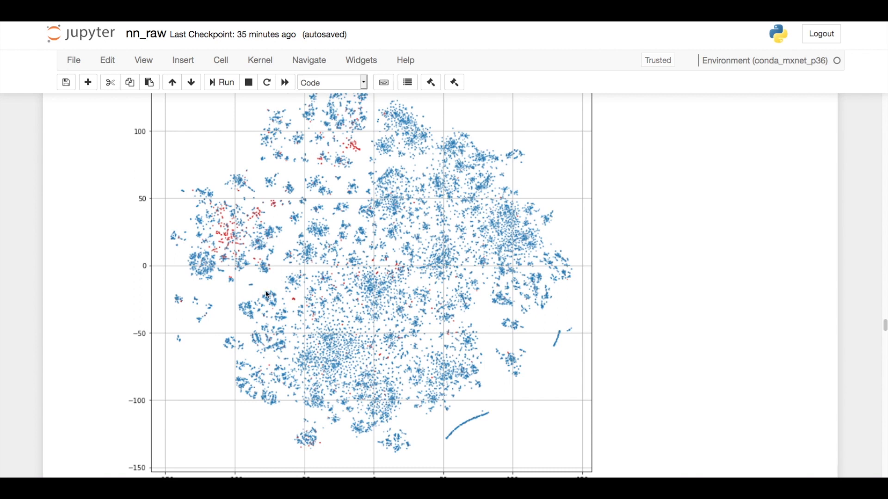
mouse_move(270, 287)
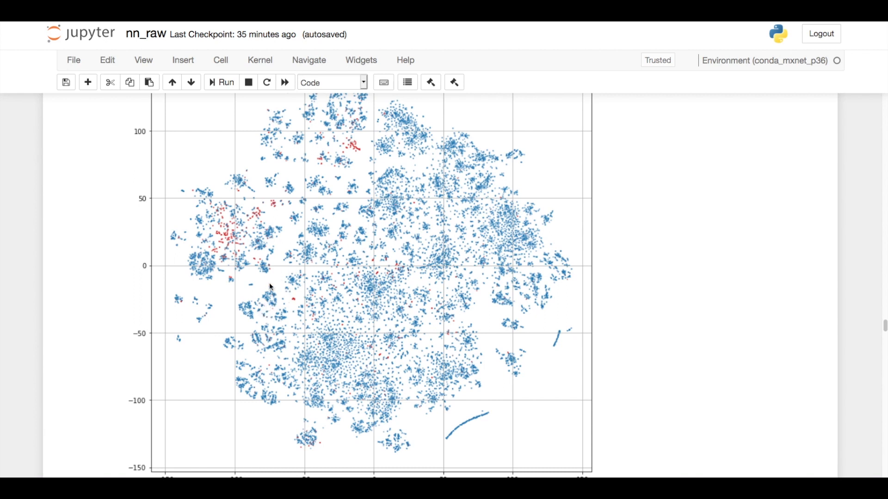
mouse_move(321, 152)
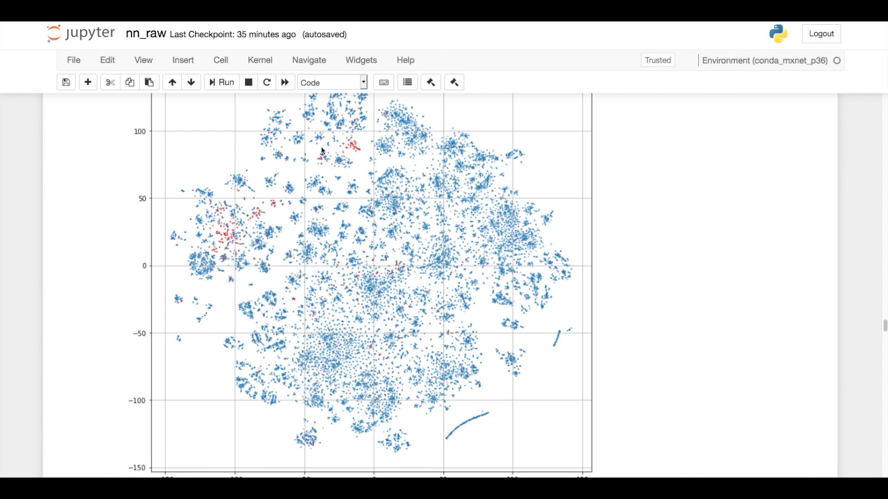
mouse_move(229, 285)
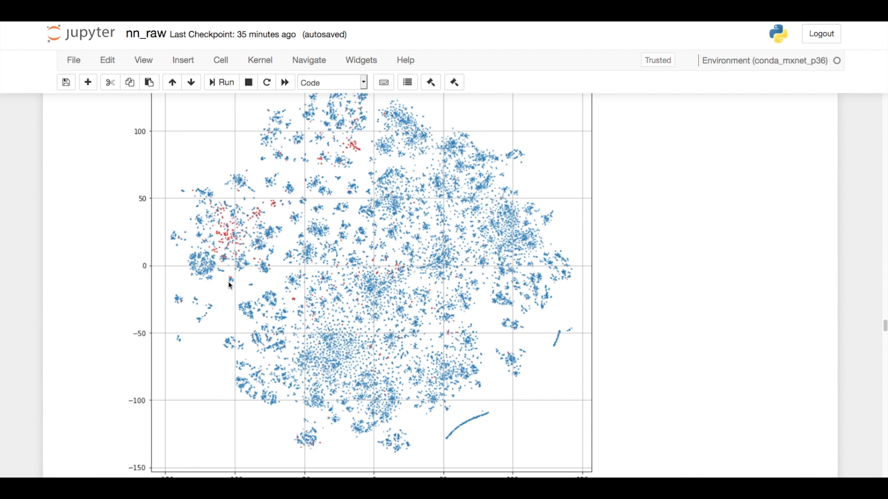
mouse_move(241, 190)
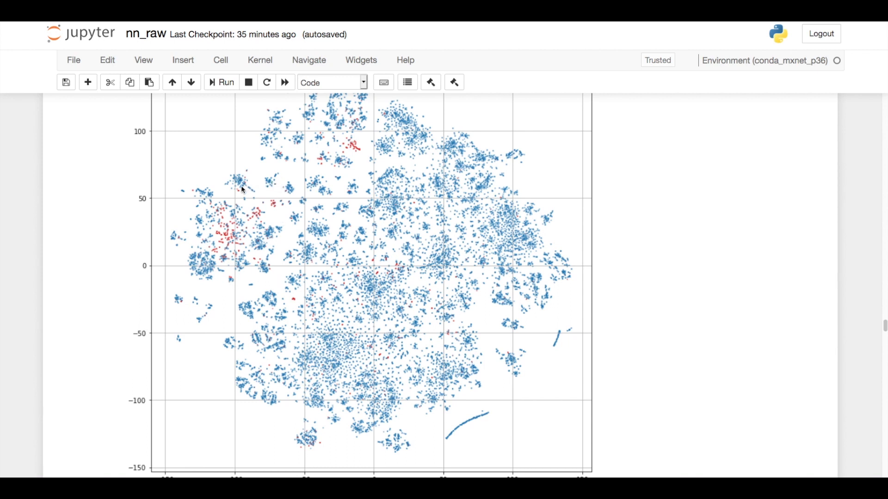
mouse_move(320, 235)
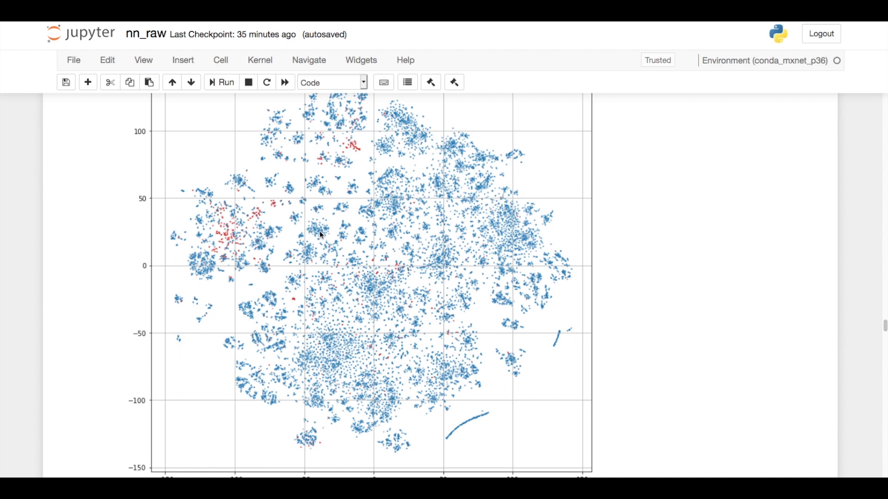
scroll("down", 3)
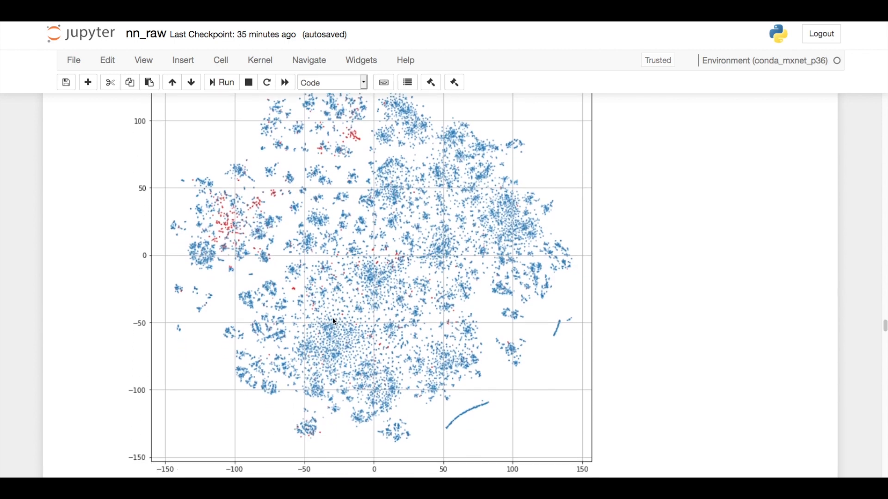
mouse_move(304, 356)
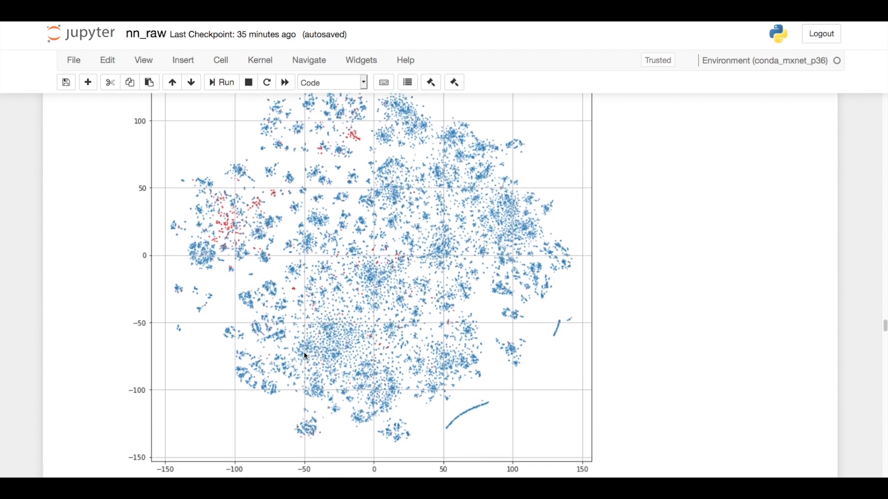
scroll("down", 3)
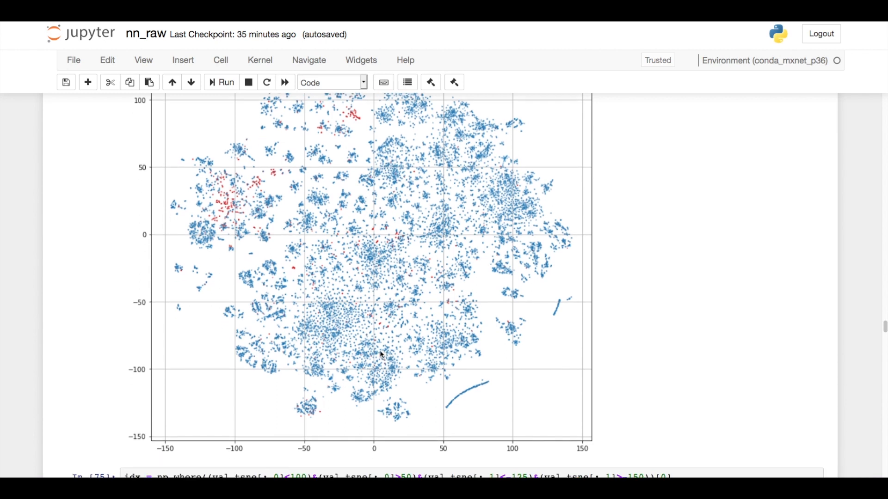
mouse_move(456, 335)
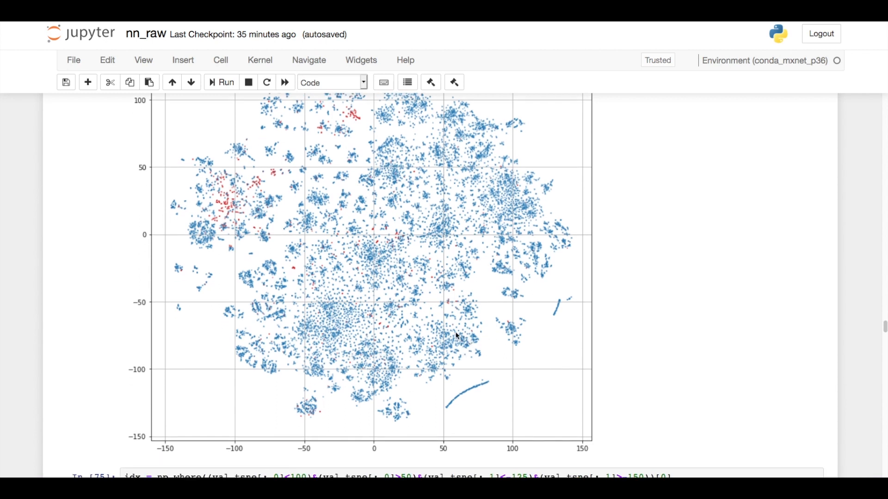
mouse_move(467, 396)
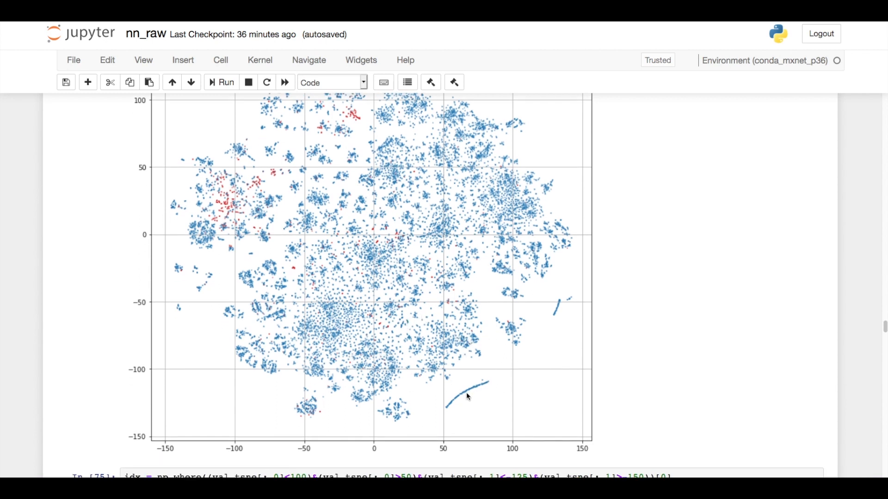
Step: Scroll to the Out[77] ten-row dataframe and view its id_ and DeviceType columns
scroll("down", 3)
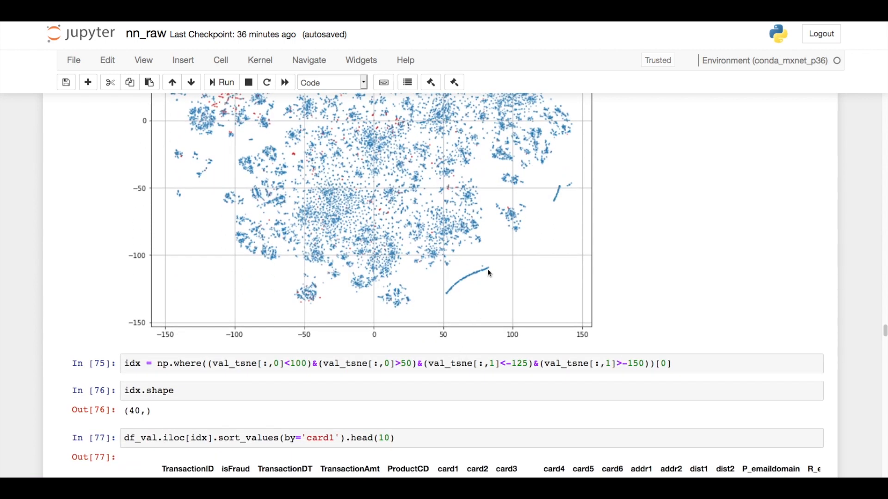
scroll("down", 3)
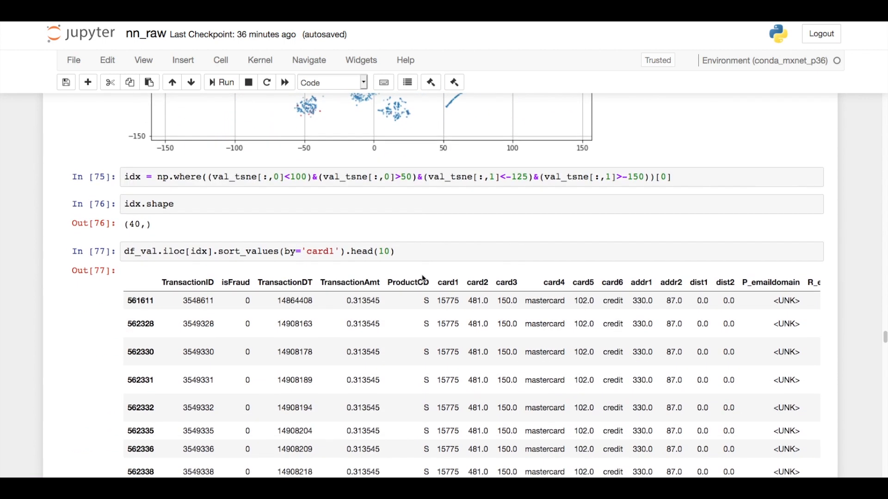
scroll("down", 3)
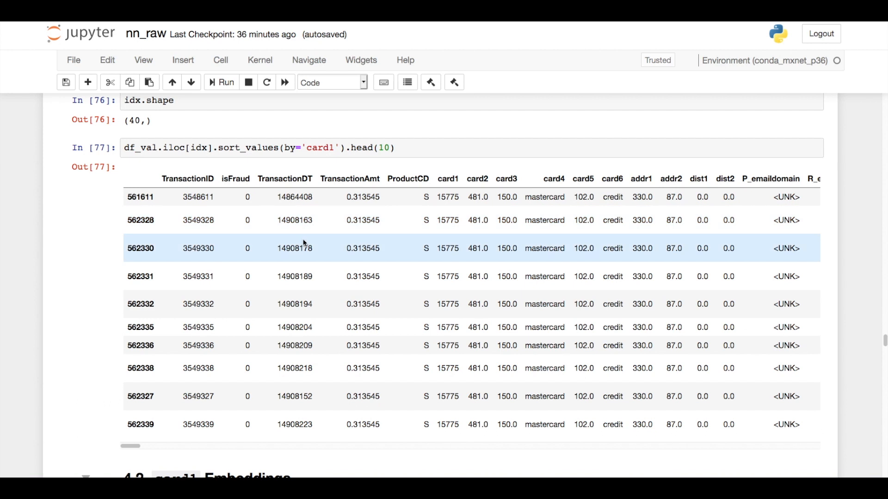
left_click(315, 196)
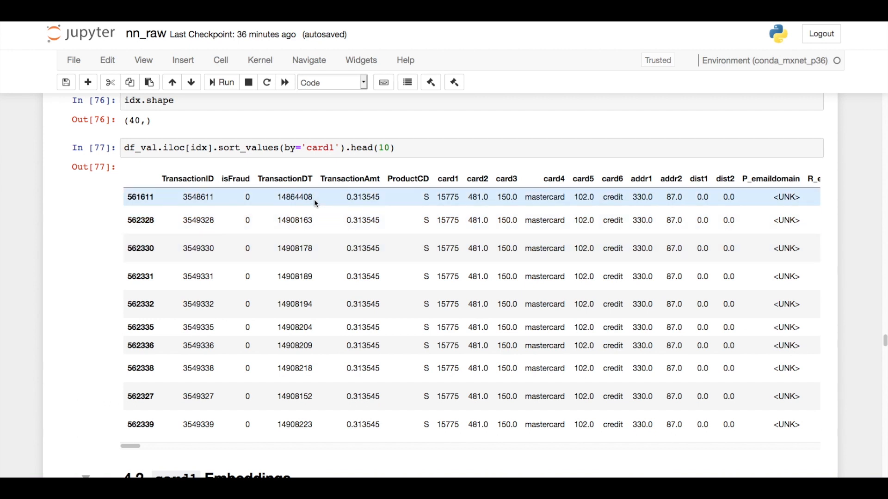
mouse_move(378, 194)
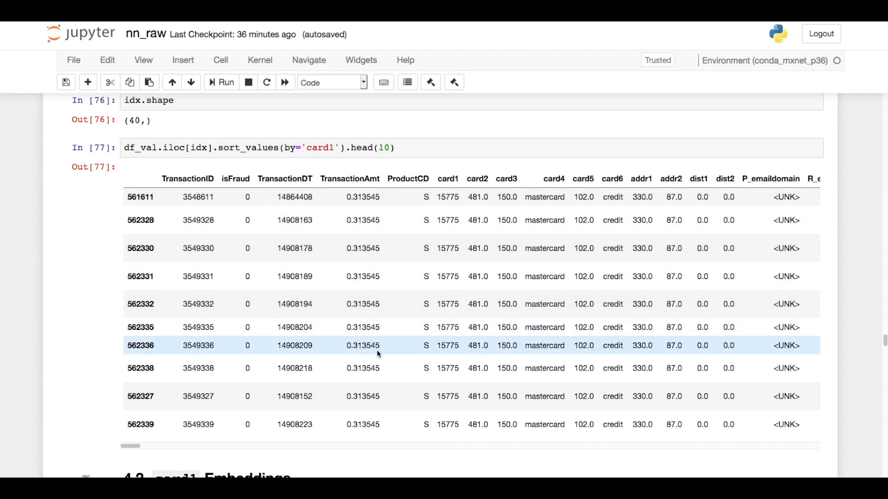
mouse_move(416, 197)
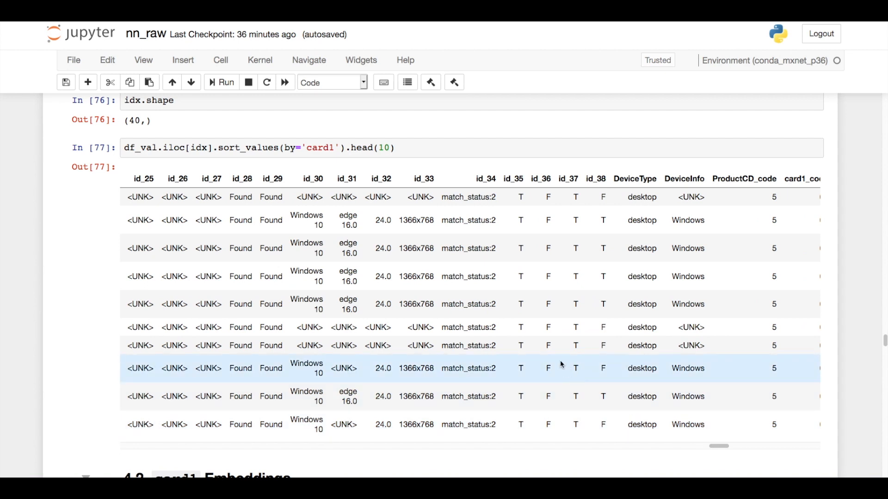
Step: Return the table to its first columns and scroll to section 4.3 id_31 Embeddings with shape (61, 2)
left_click(427, 248)
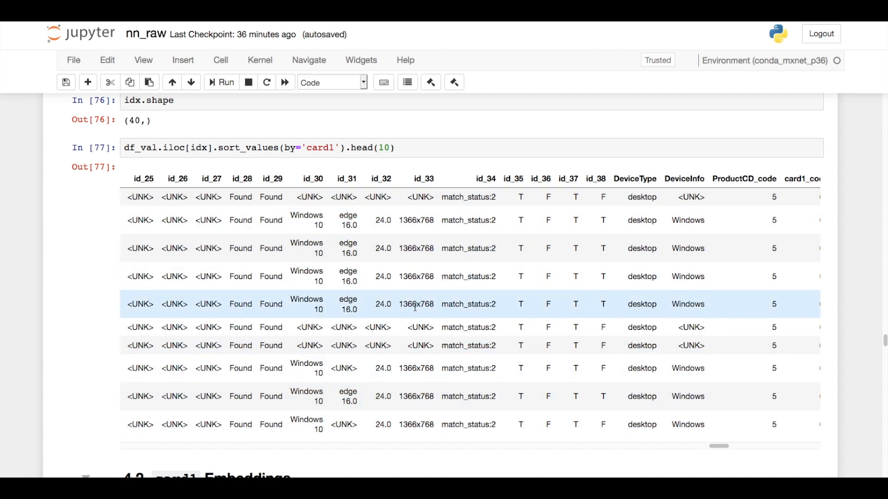
scroll("right", 3)
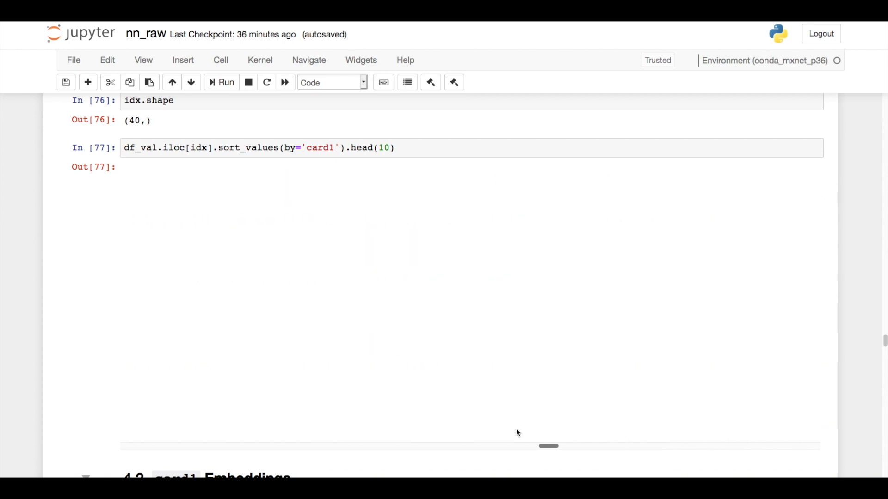
left_click(225, 82)
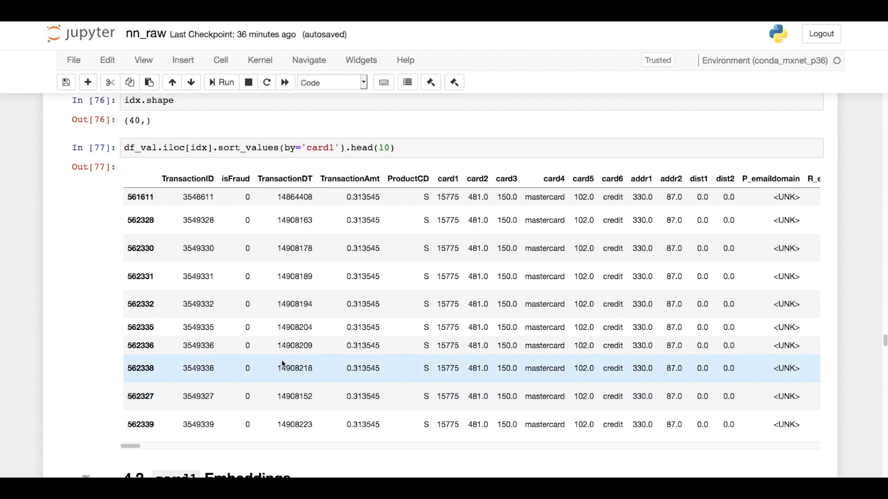
scroll("down", 3)
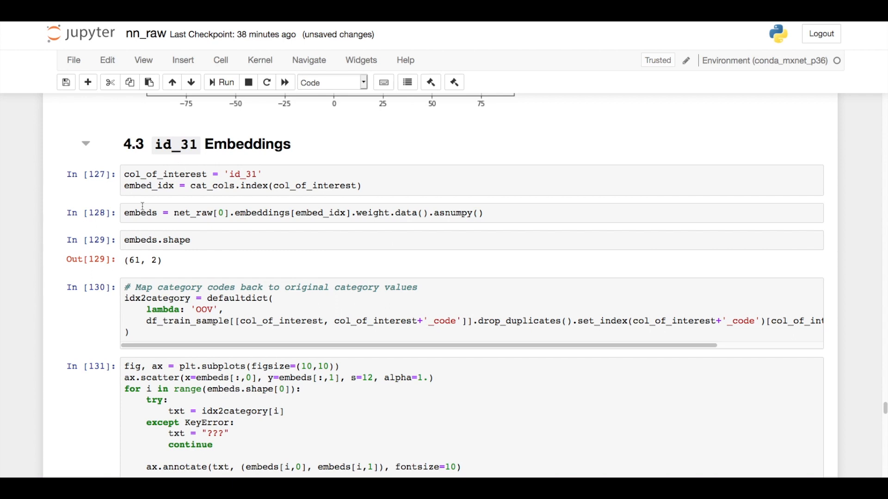
mouse_move(158, 259)
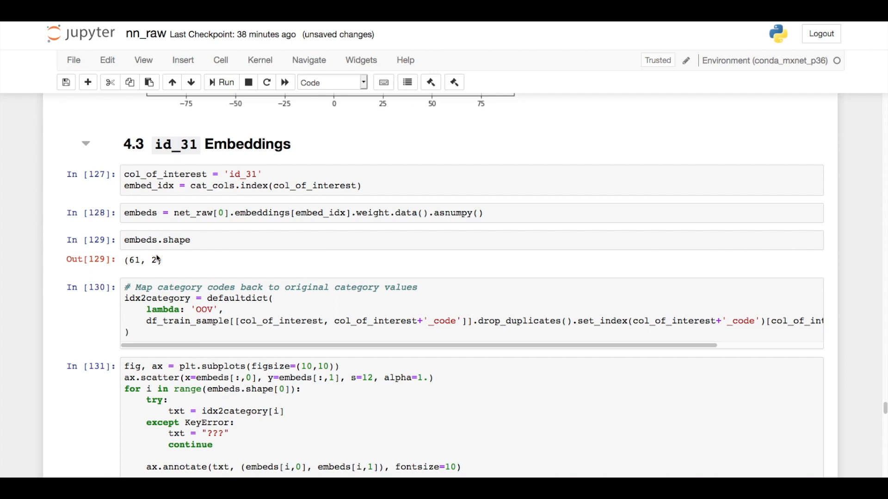
scroll("down", 3)
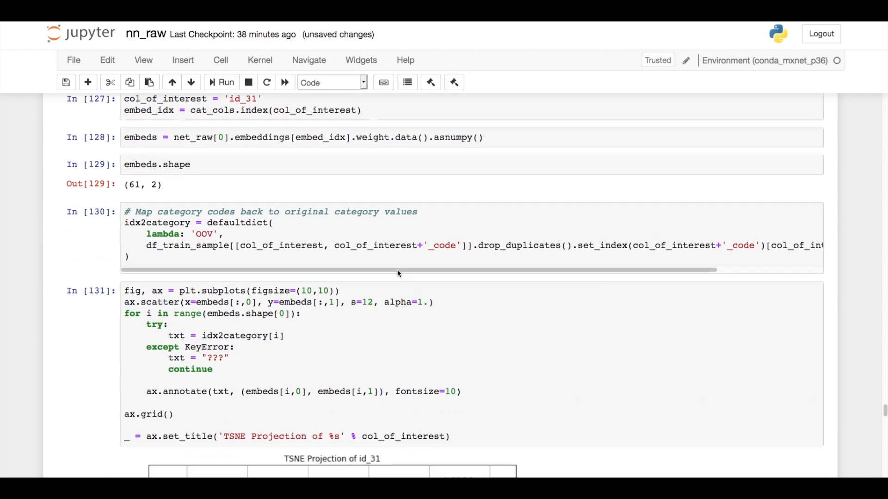
scroll("down", 3)
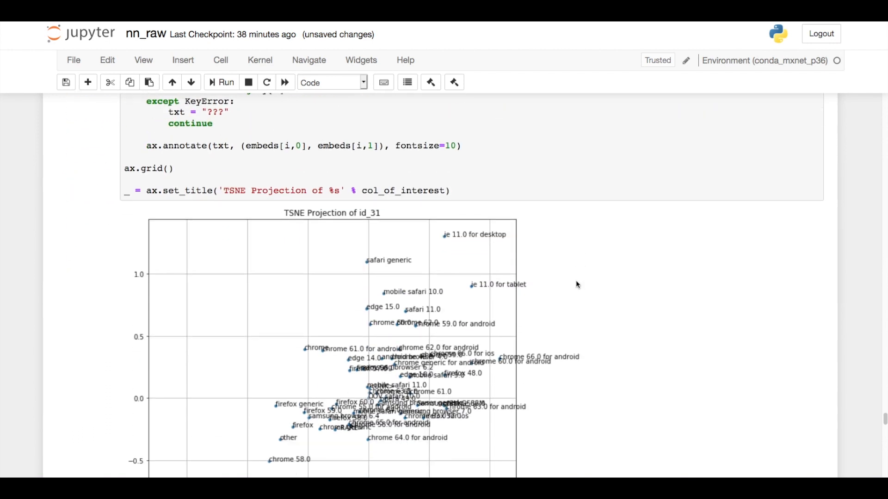
scroll("down", 3)
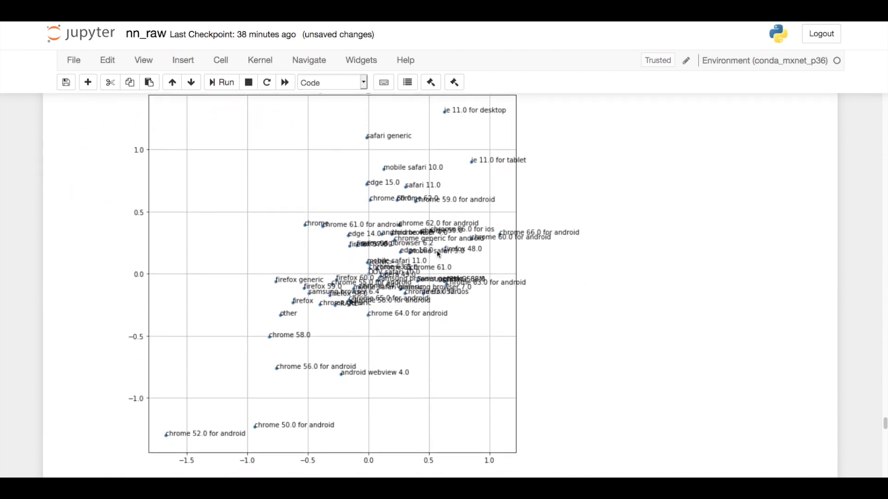
mouse_move(632, 315)
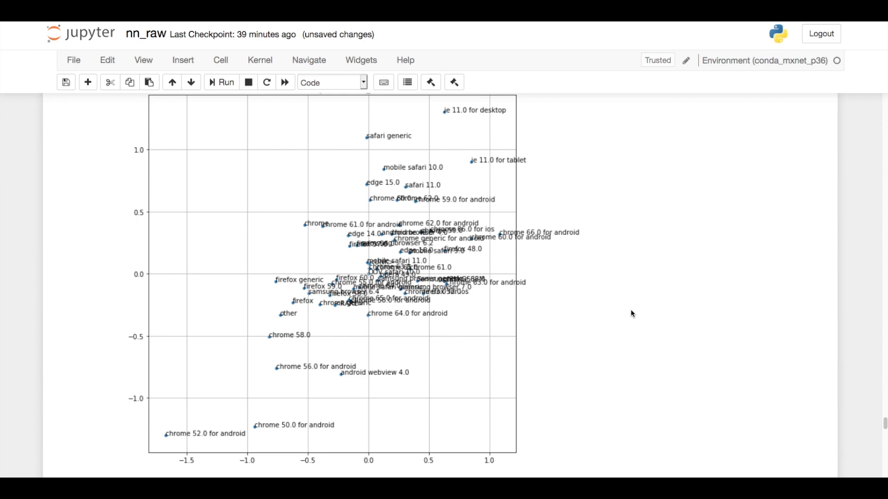
mouse_move(621, 365)
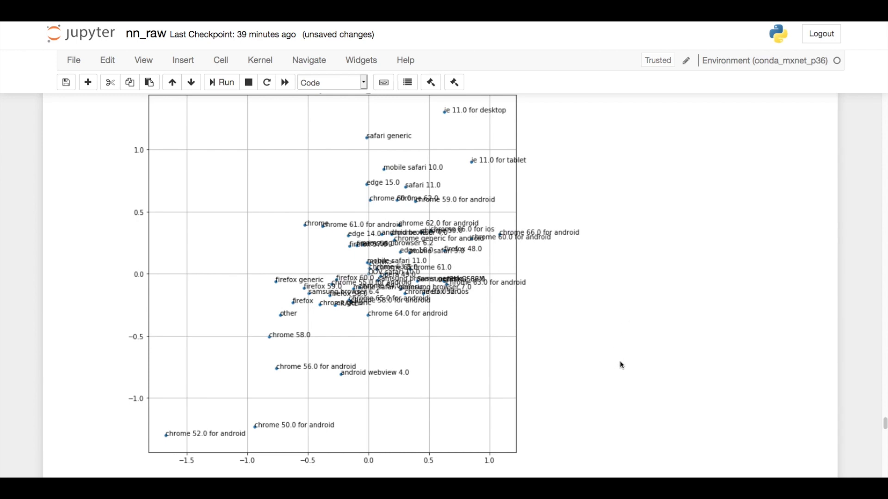
mouse_move(204, 409)
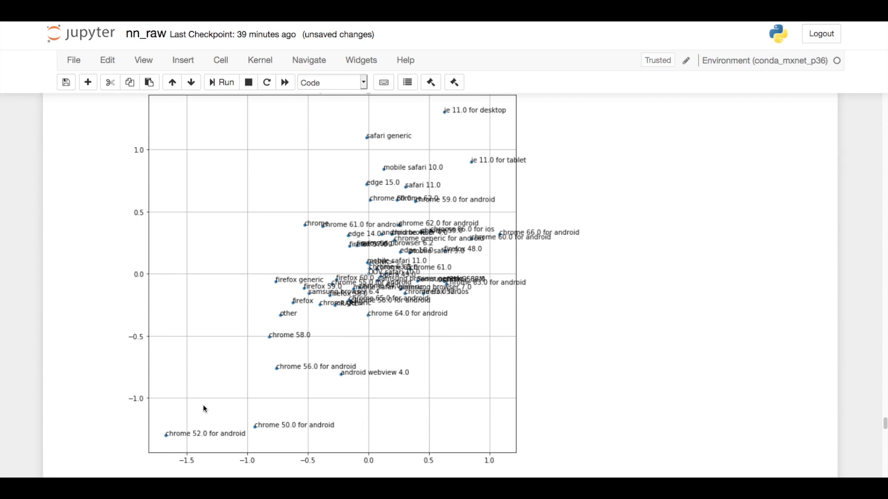
mouse_move(214, 441)
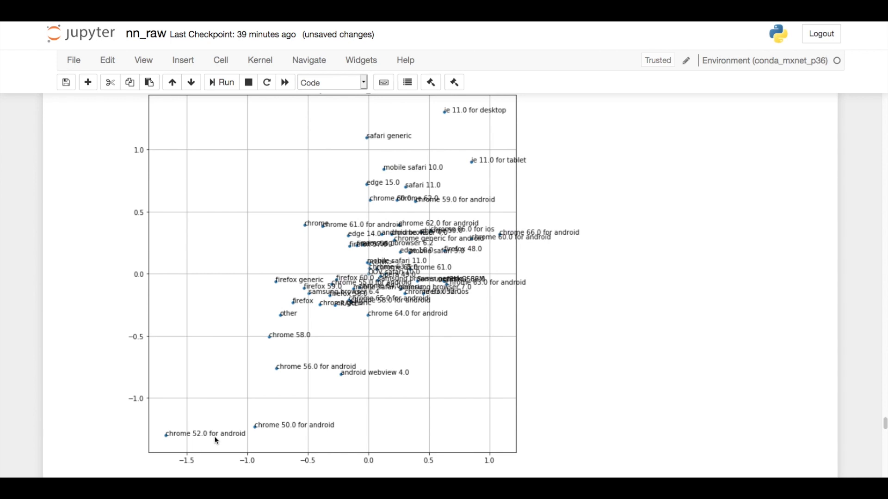
mouse_move(317, 432)
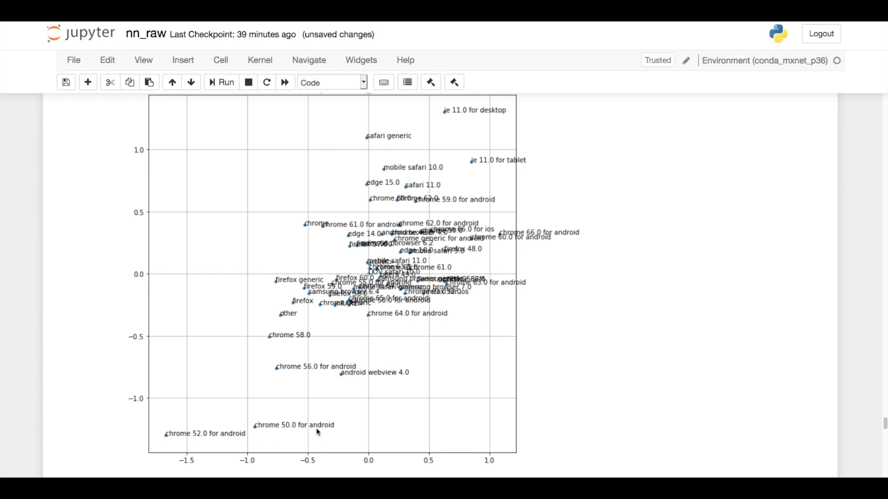
mouse_move(318, 372)
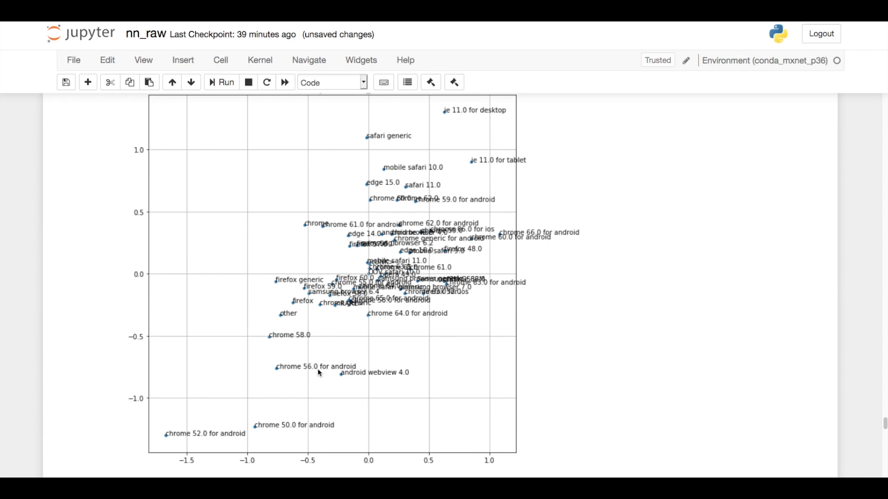
mouse_move(323, 372)
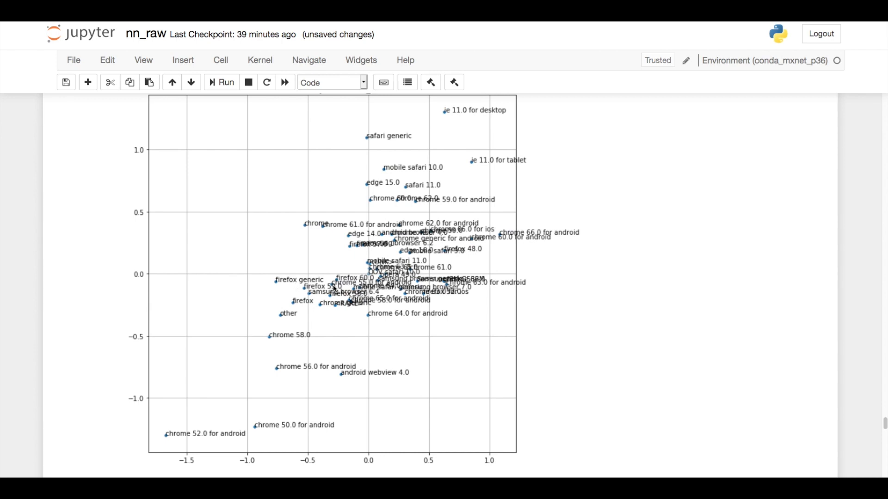
mouse_move(494, 171)
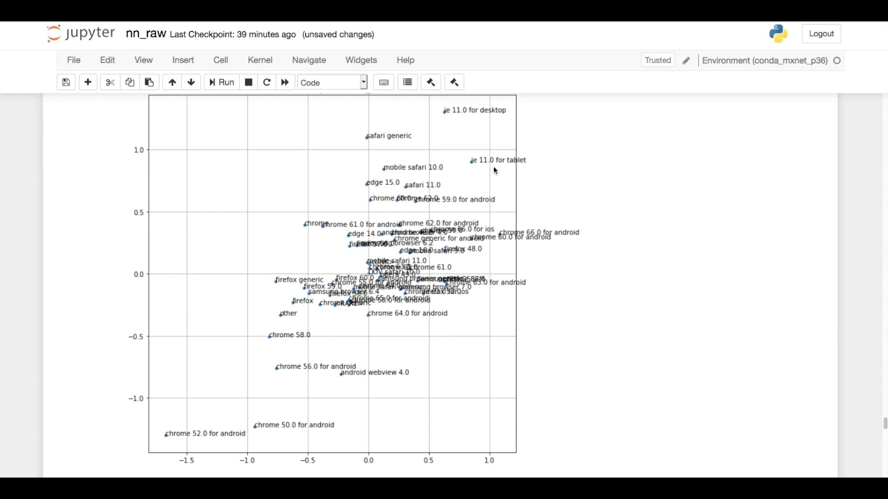
mouse_move(450, 123)
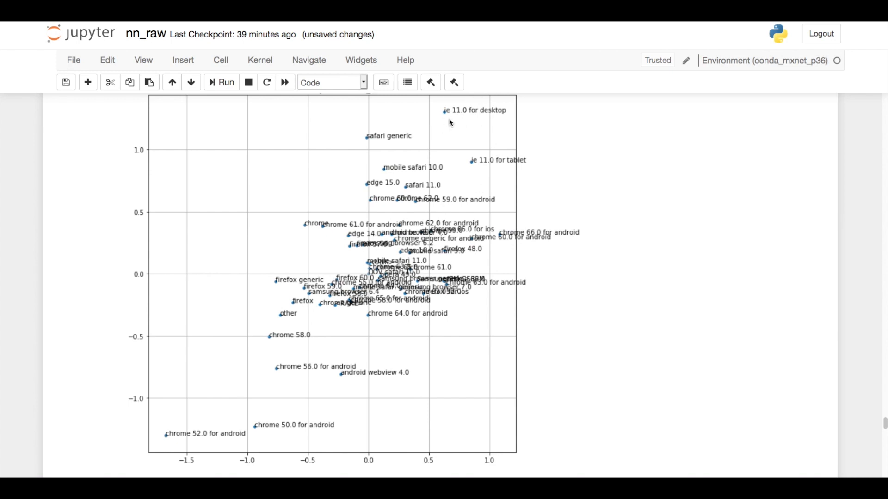
mouse_move(481, 141)
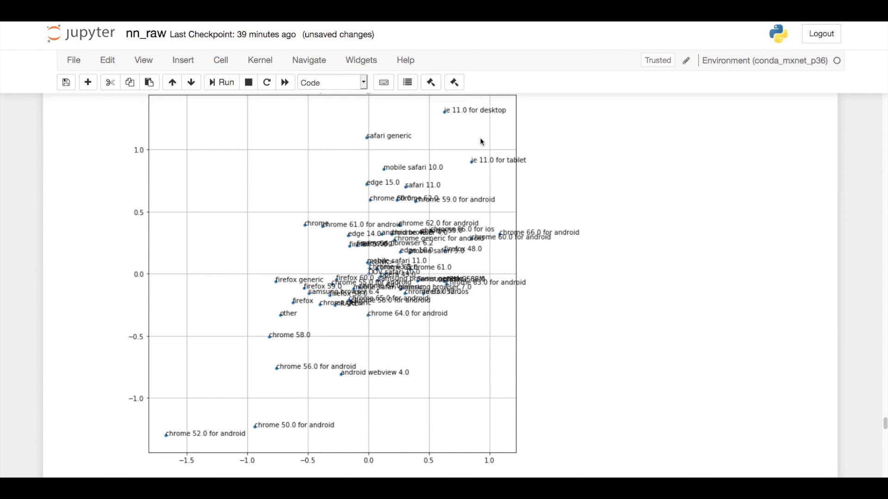
mouse_move(509, 169)
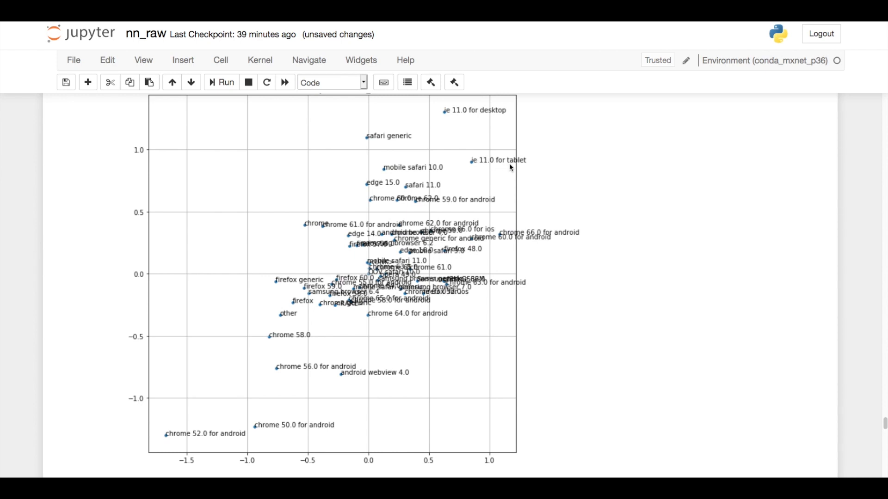
mouse_move(417, 191)
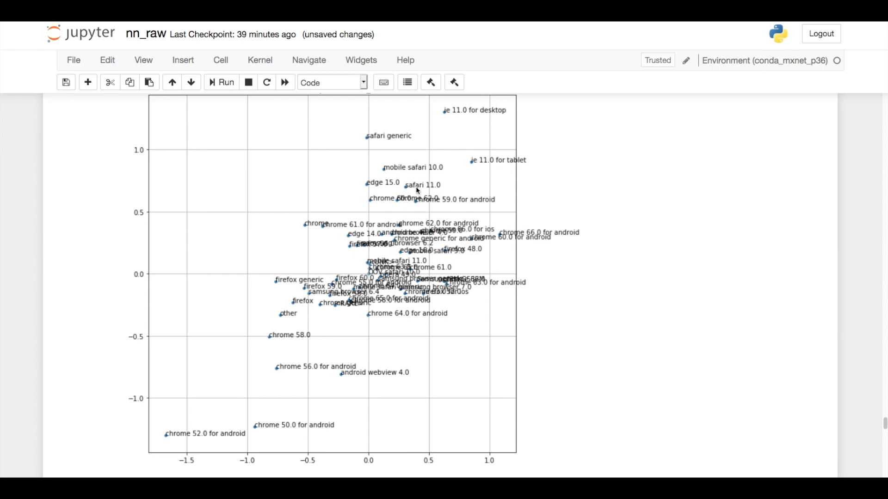
mouse_move(449, 114)
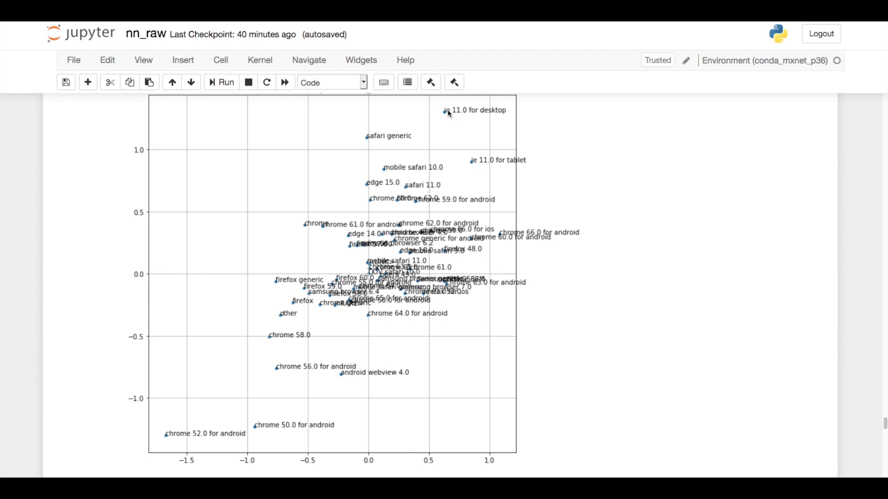
mouse_move(396, 131)
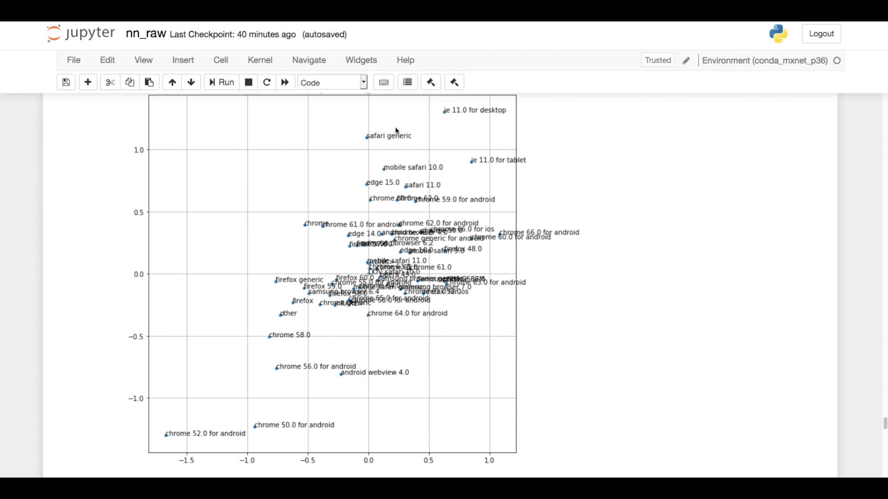
mouse_move(431, 111)
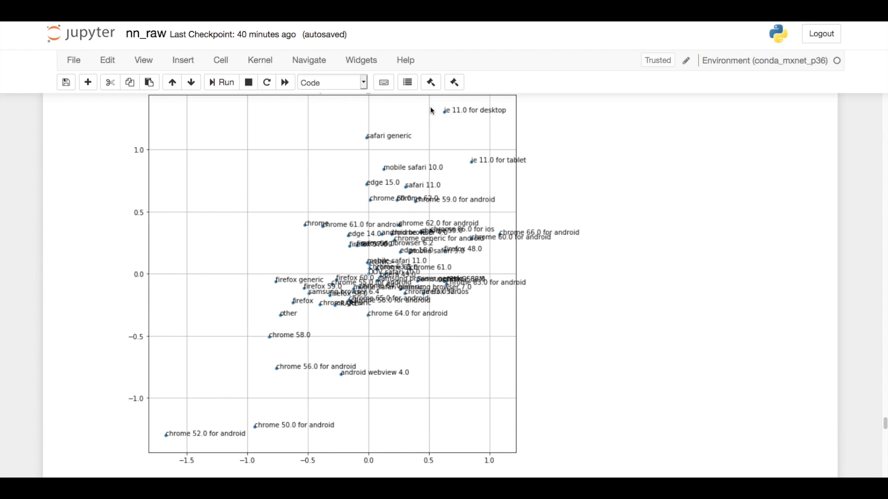
mouse_move(369, 153)
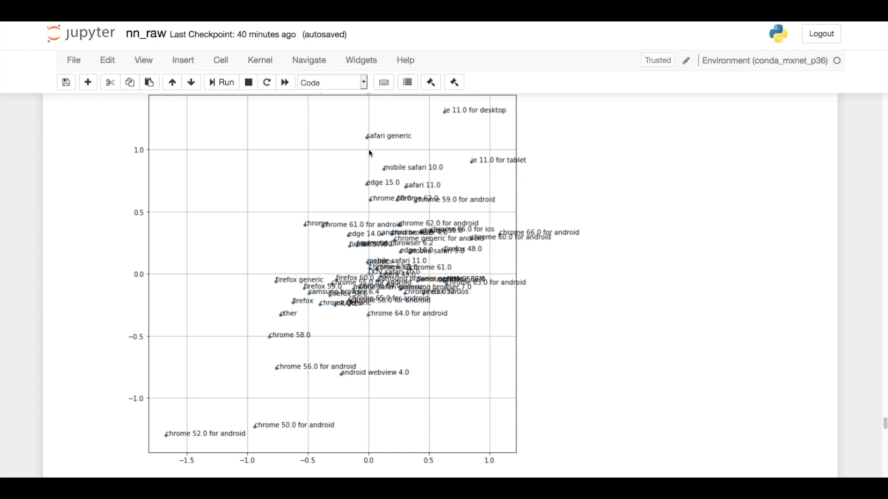
mouse_move(437, 114)
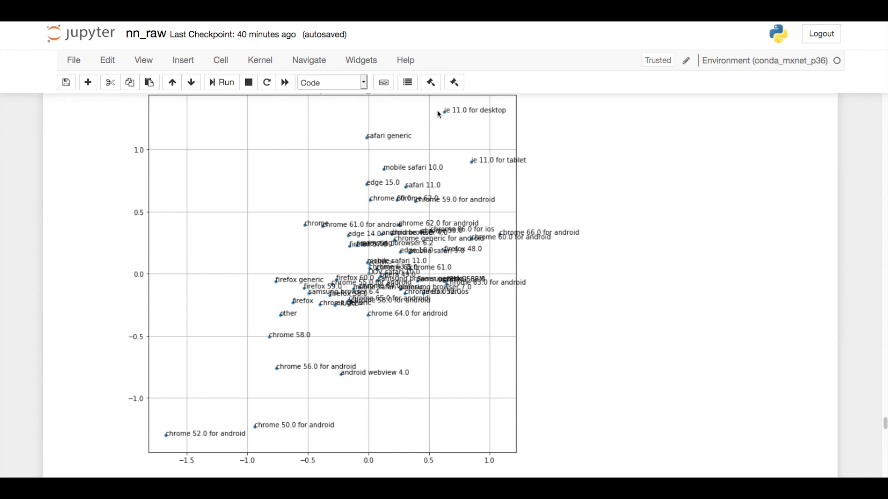
mouse_move(459, 111)
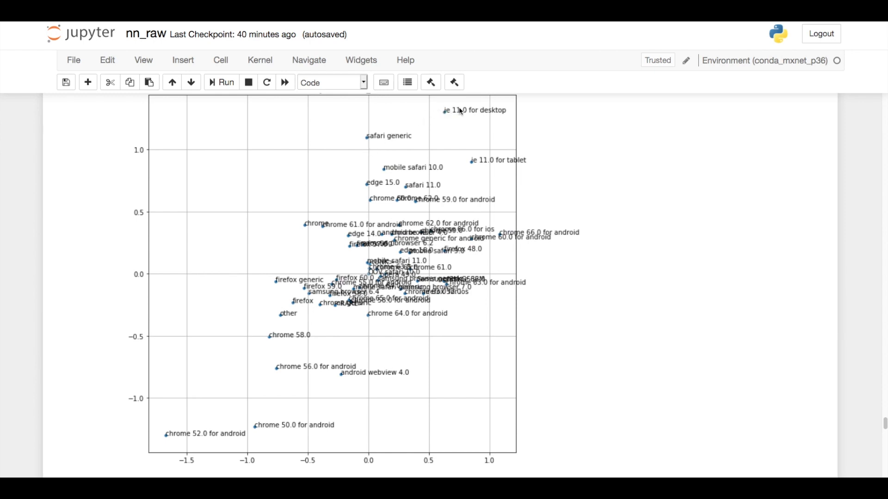
mouse_move(458, 170)
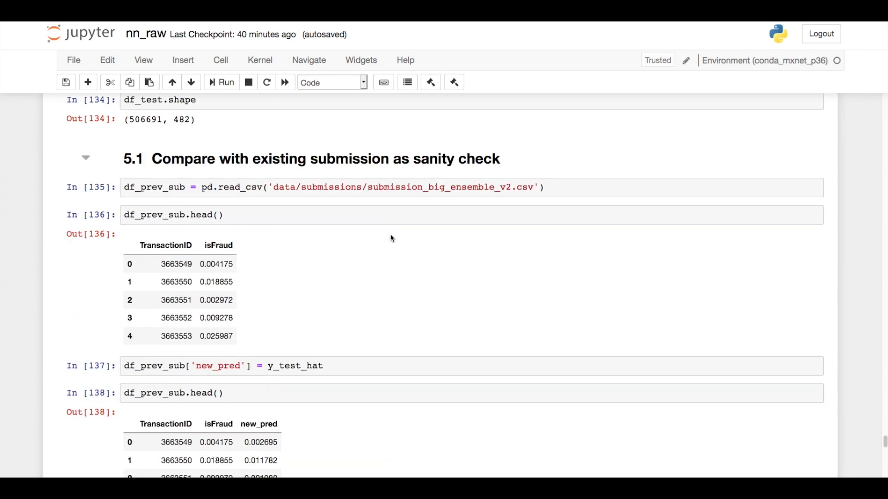
Step: Review section 5.2: nn_weight blend, nn_ensemble_v4.csv export and the kaggle submit output
scroll("down", 3)
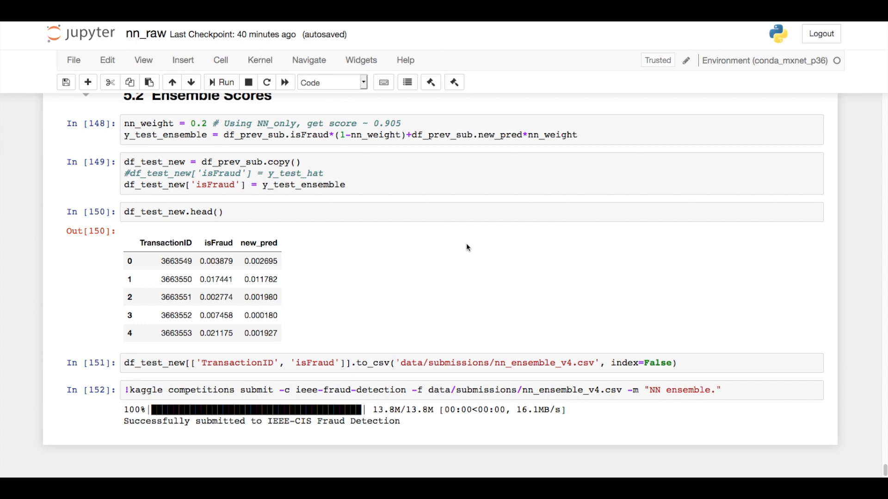
scroll("up", 3)
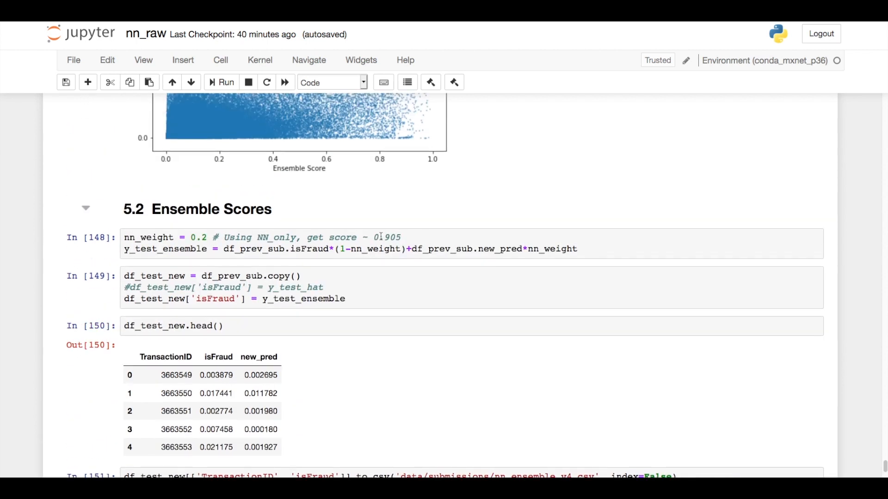
left_click(381, 237)
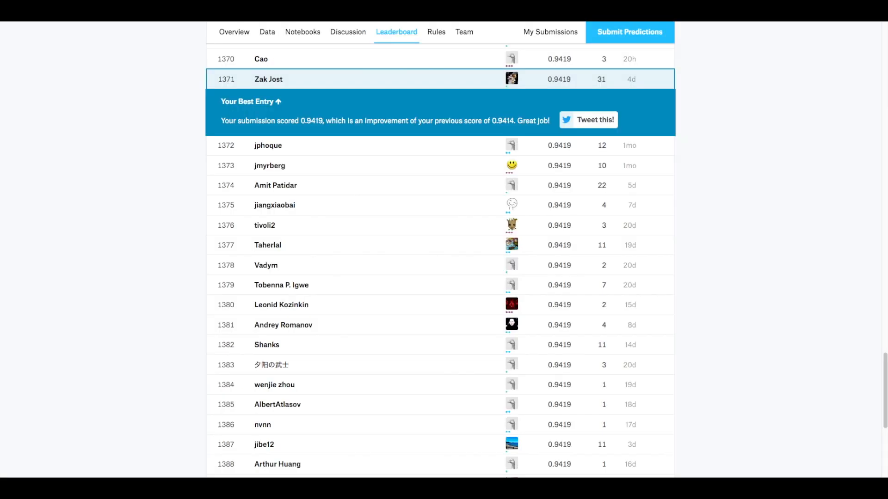
Step: View the Kaggle Leaderboard's Your Best Entry banner showing 0.9419, ranked 1371
scroll("up", 3)
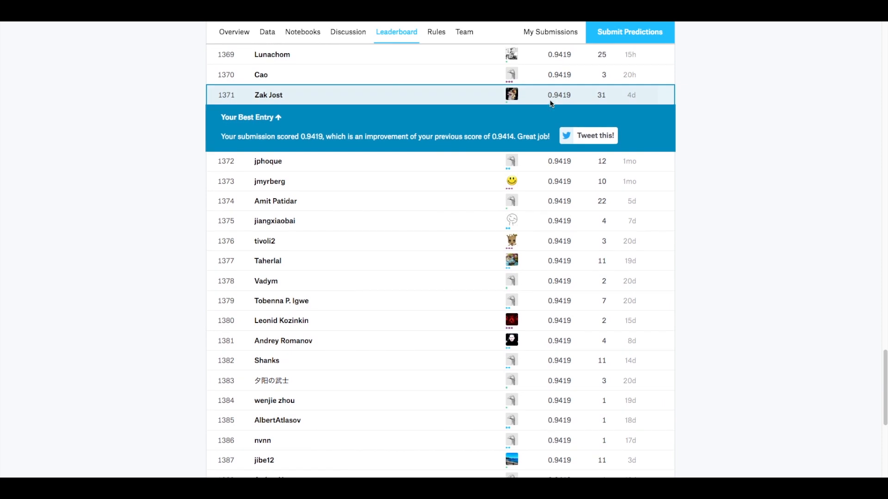
mouse_move(569, 103)
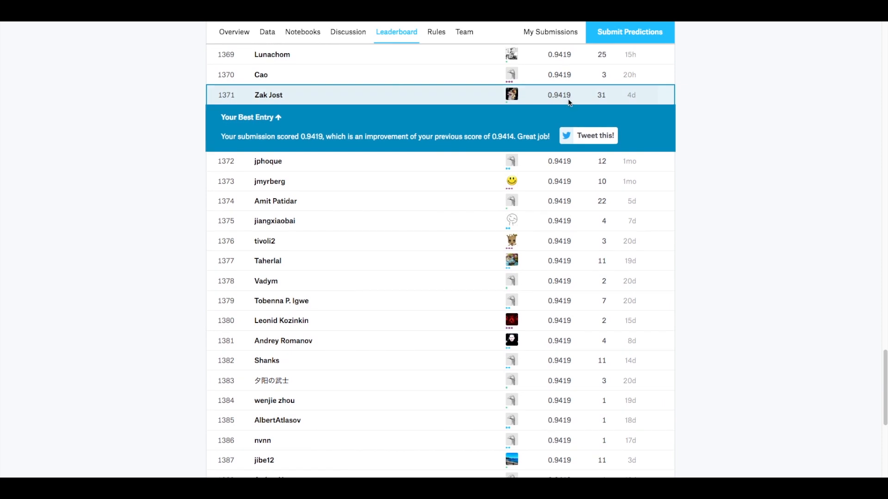
mouse_move(558, 103)
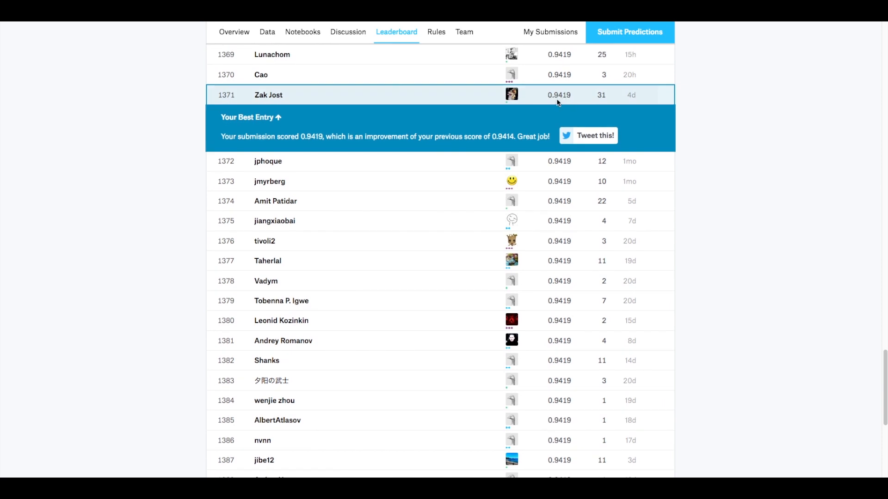
mouse_move(555, 105)
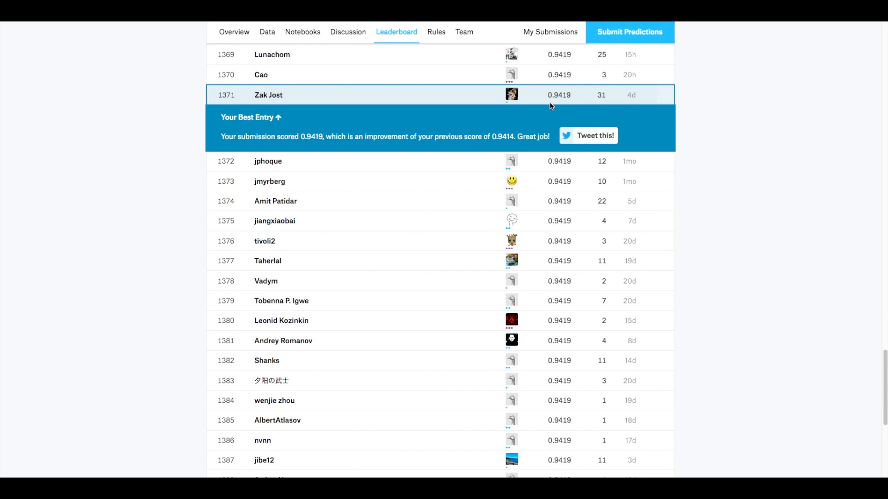
mouse_move(404, 108)
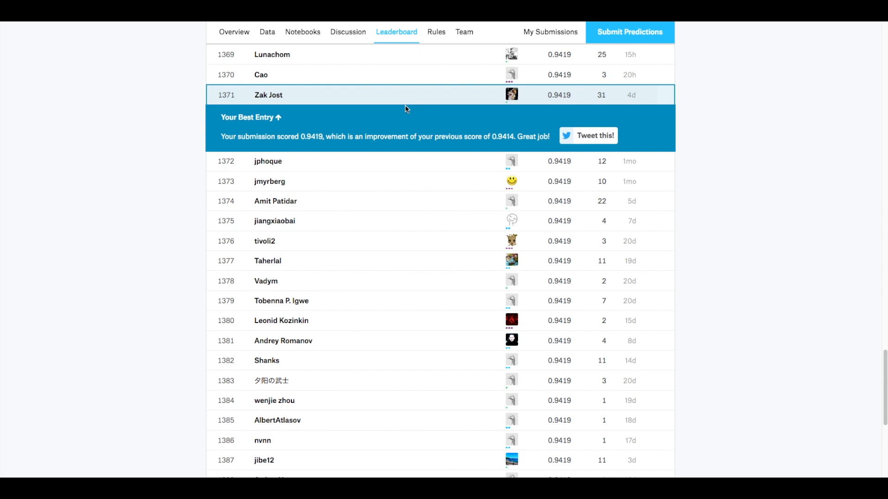
mouse_move(365, 105)
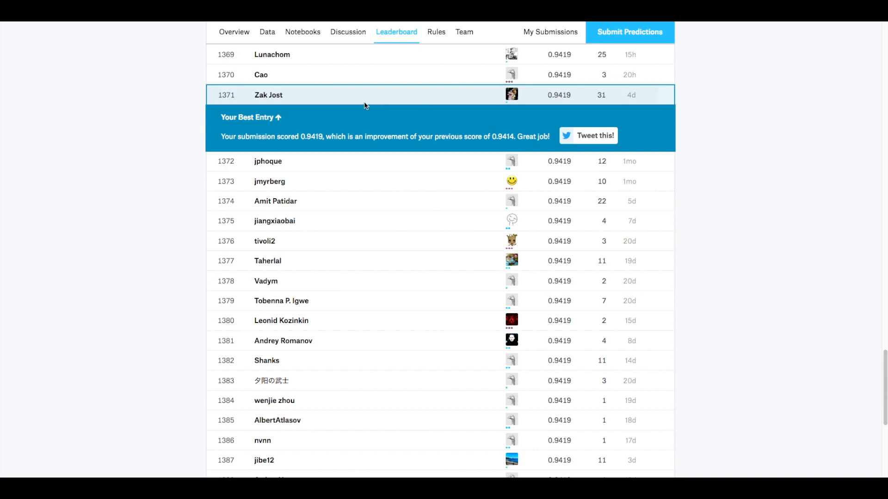
scroll("up", 3)
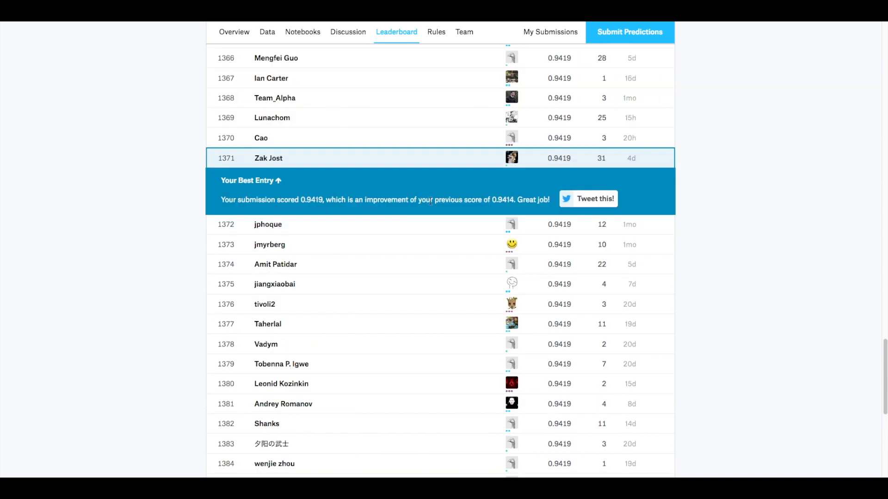
scroll("down", 3)
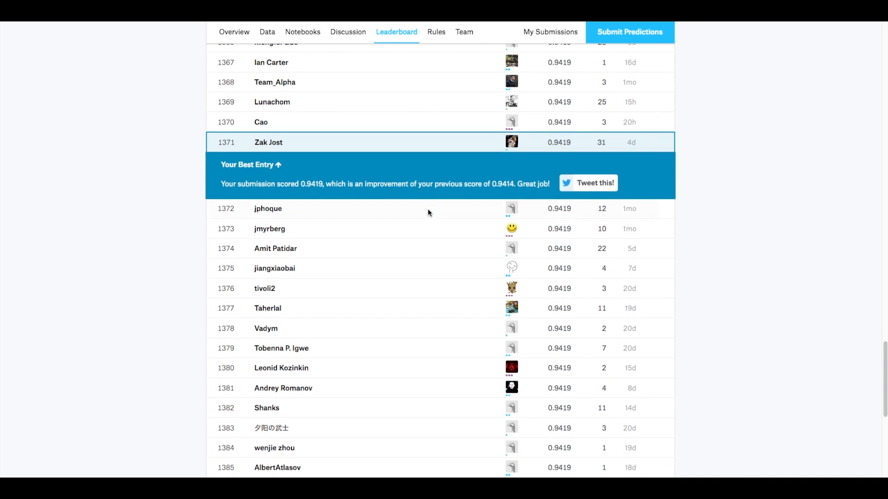
mouse_move(431, 213)
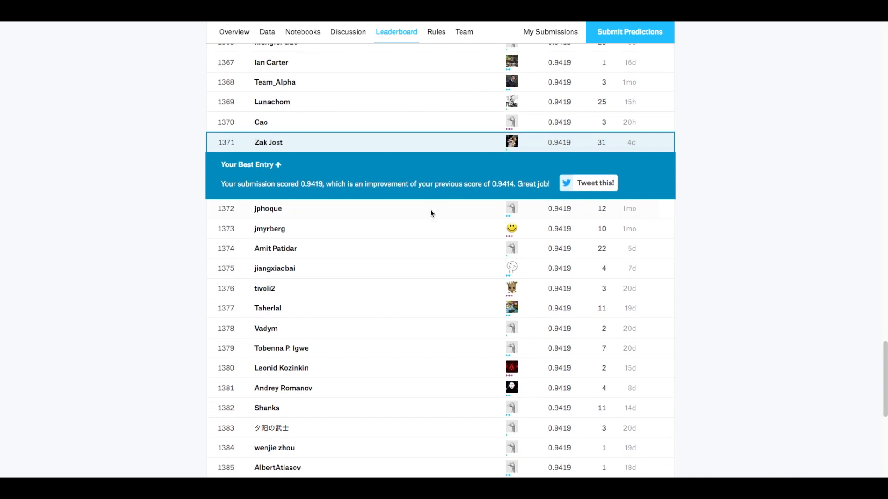
mouse_move(426, 210)
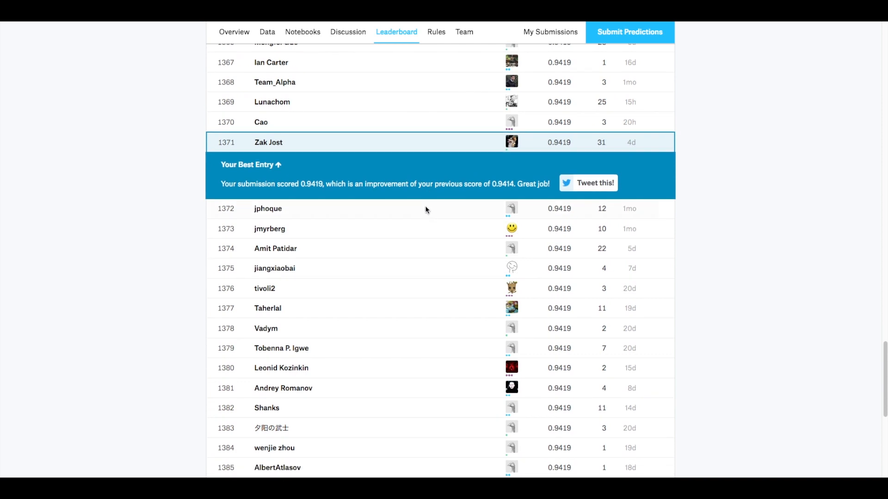